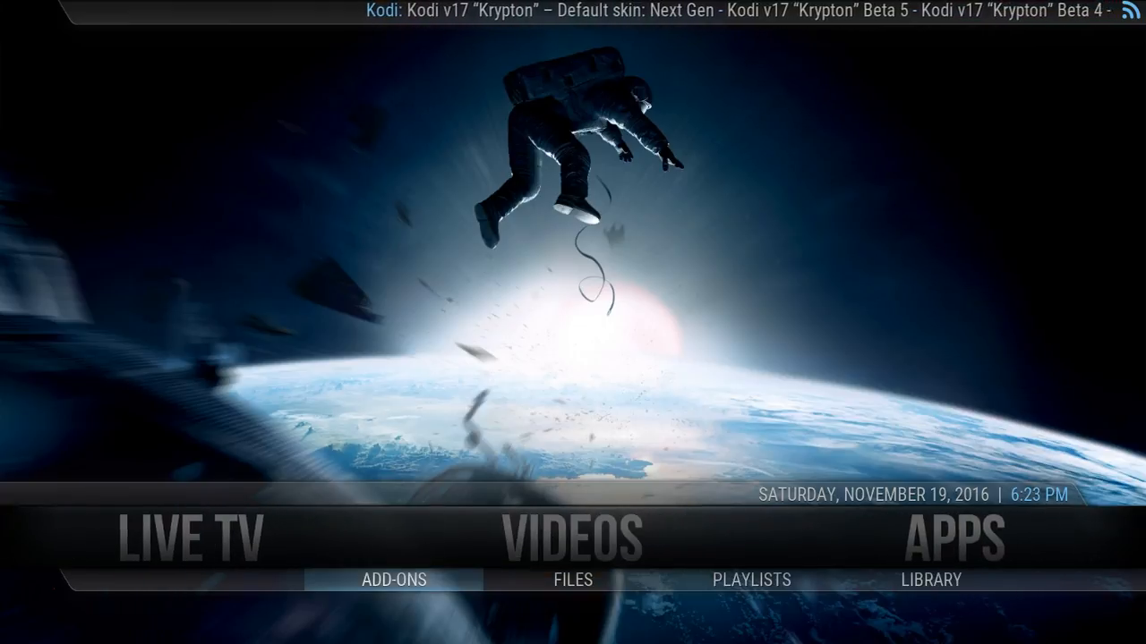
Step: Look briefly at Videos > Add-ons, return home, then enter System settings
click(394, 580)
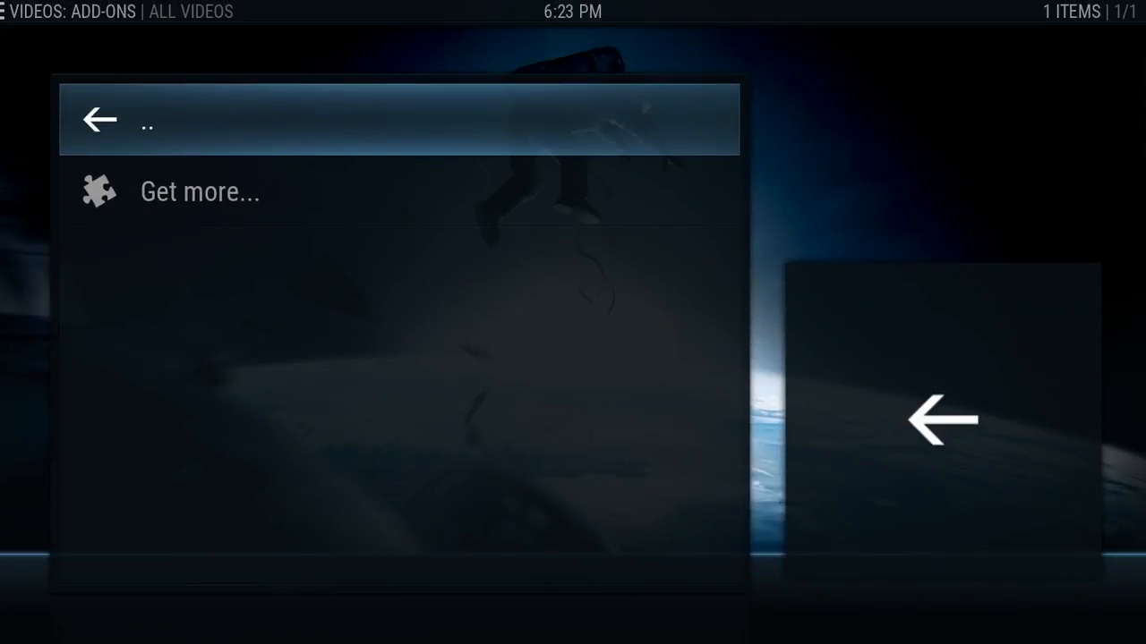
click(98, 118)
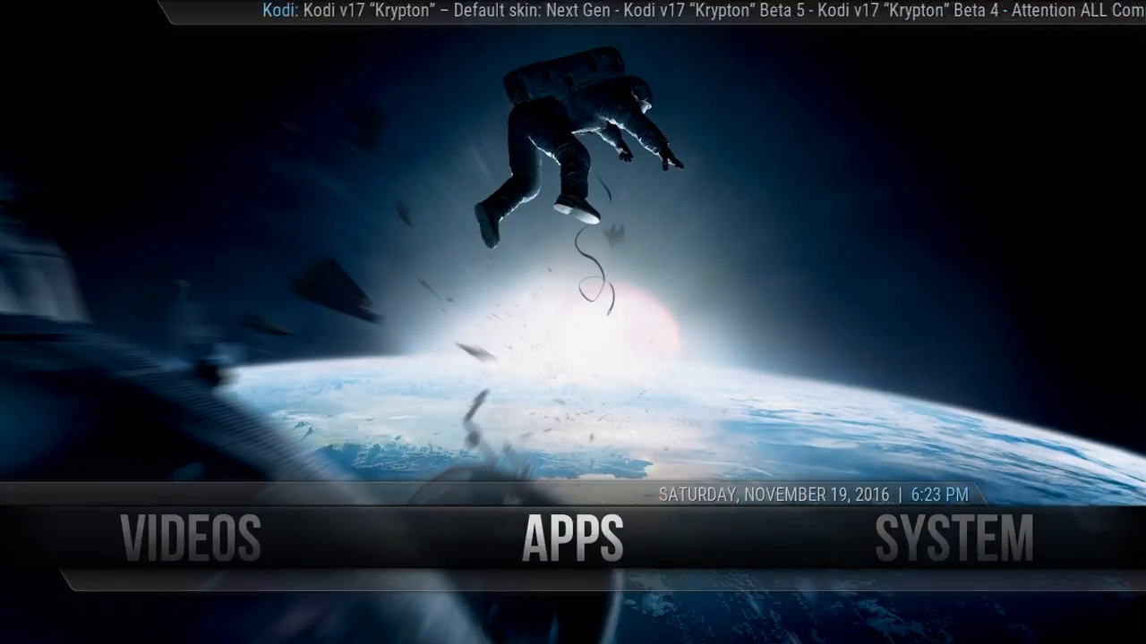
click(573, 537)
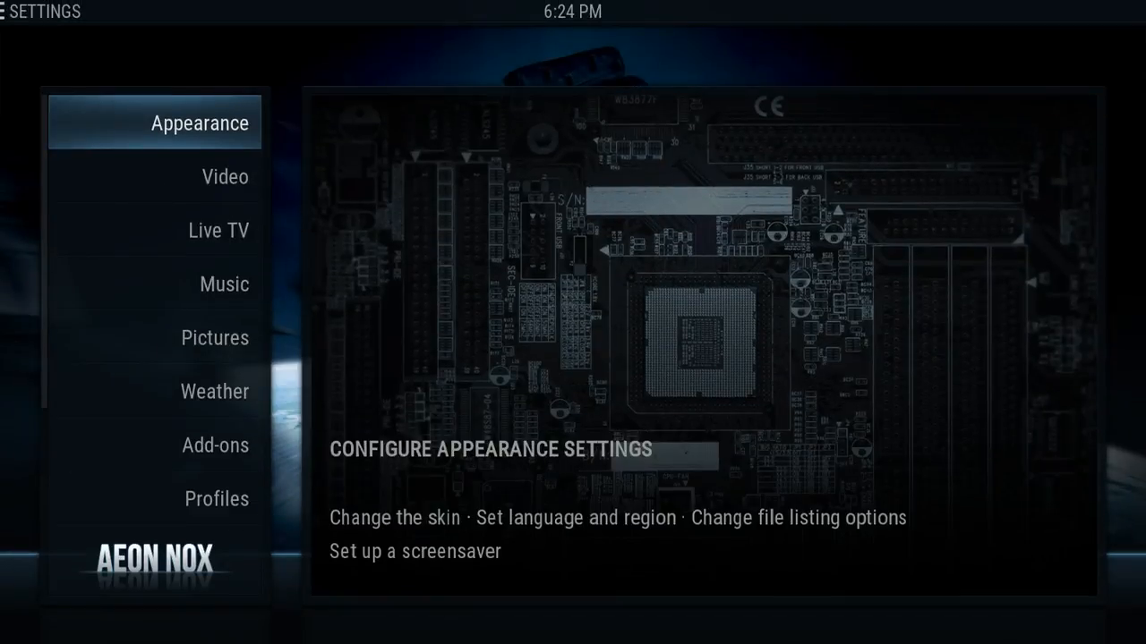
Step: Enter Appearance > Skin settings and browse the Aeon Nox Home window options
click(201, 121)
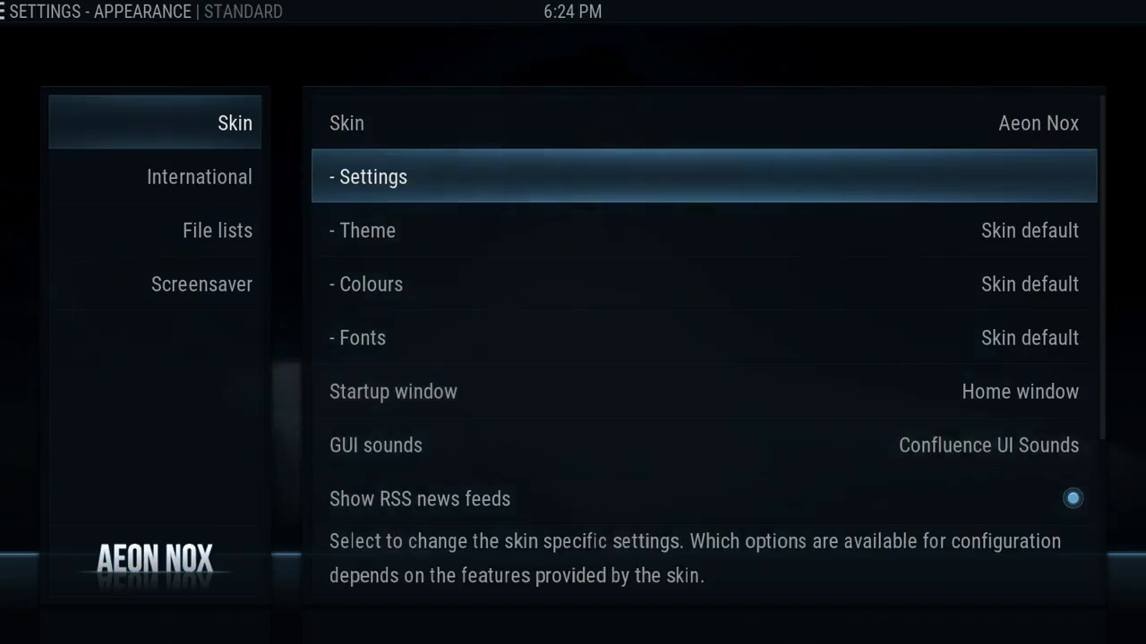
click(372, 178)
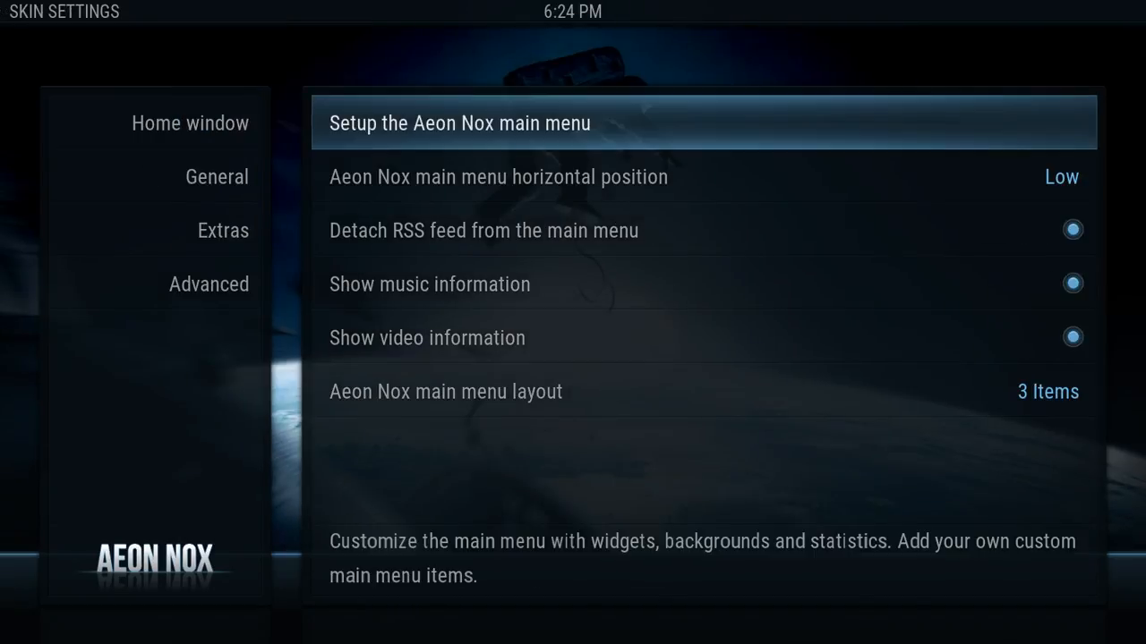
key(down)
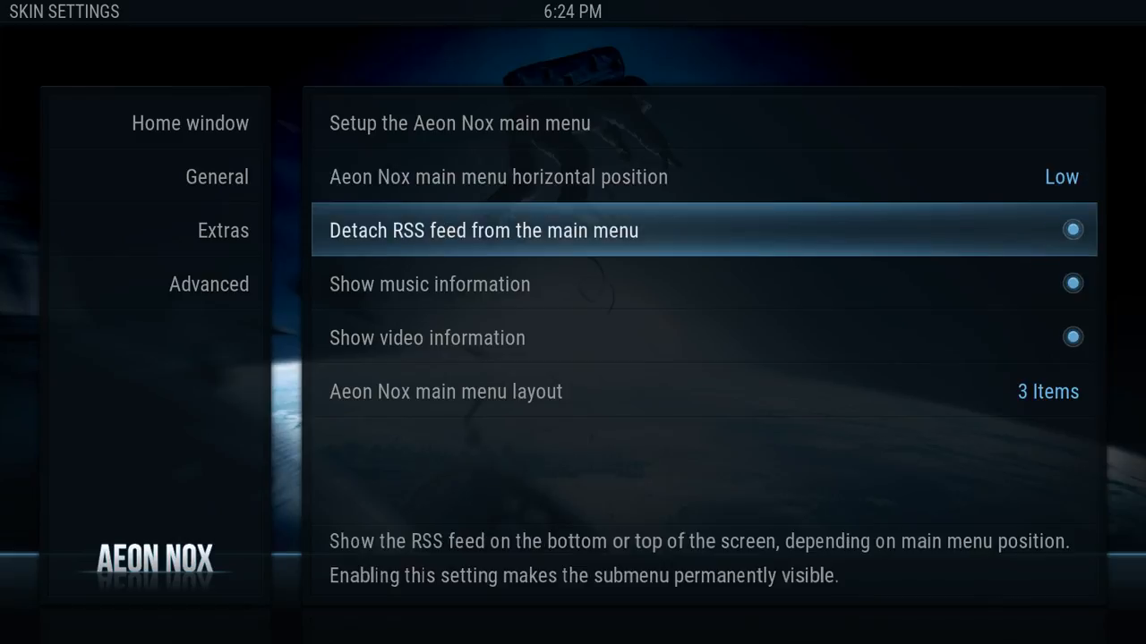
key(down)
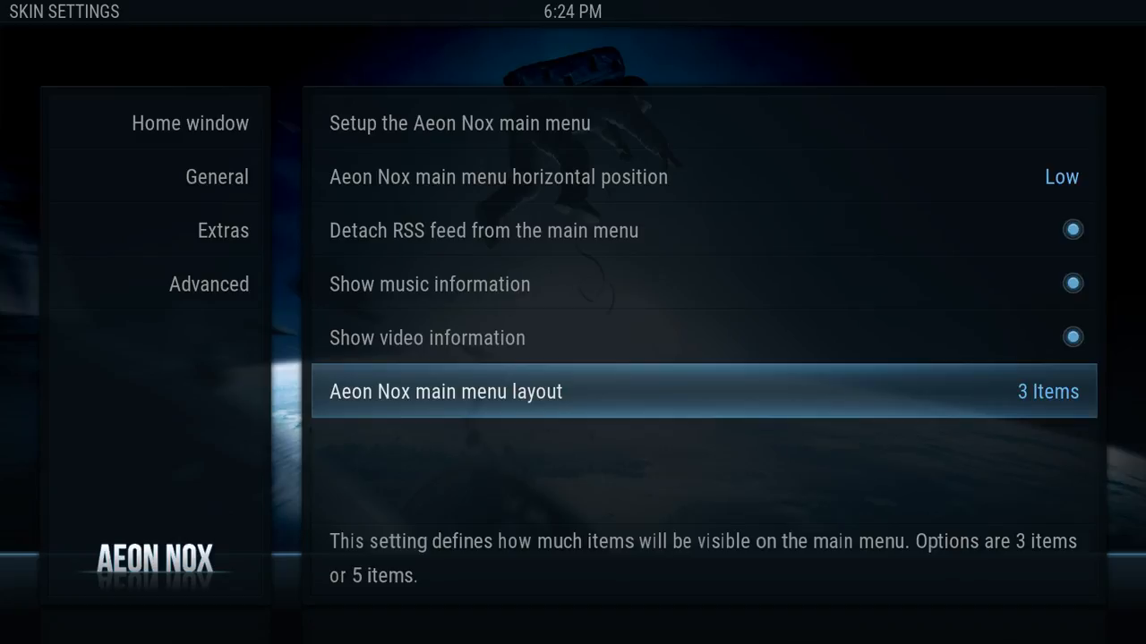
key(up)
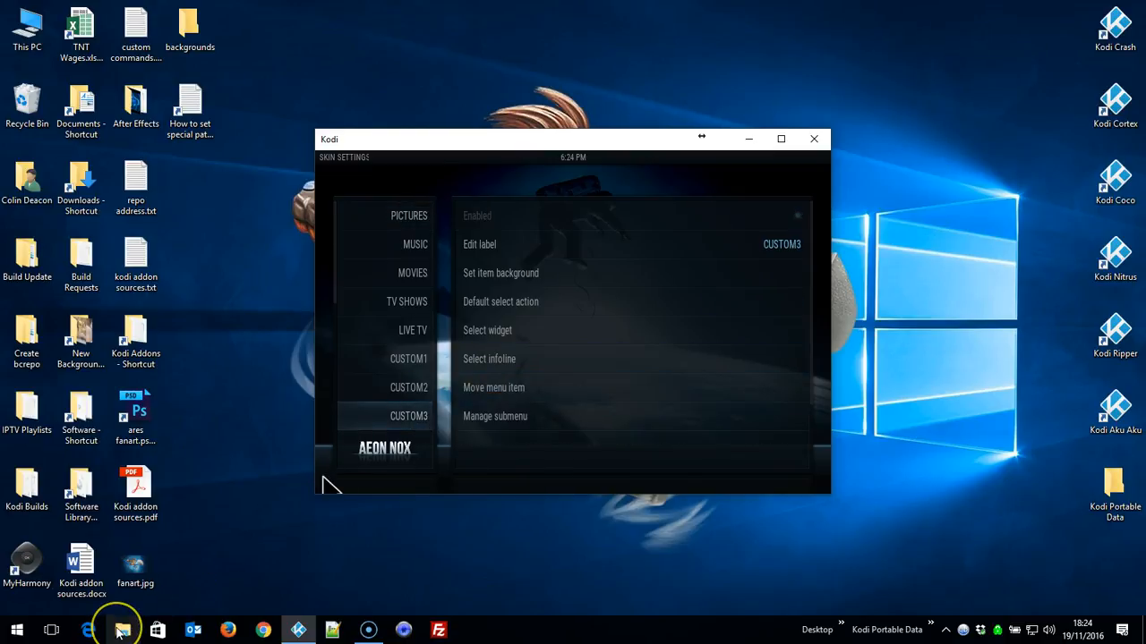
click(122, 631)
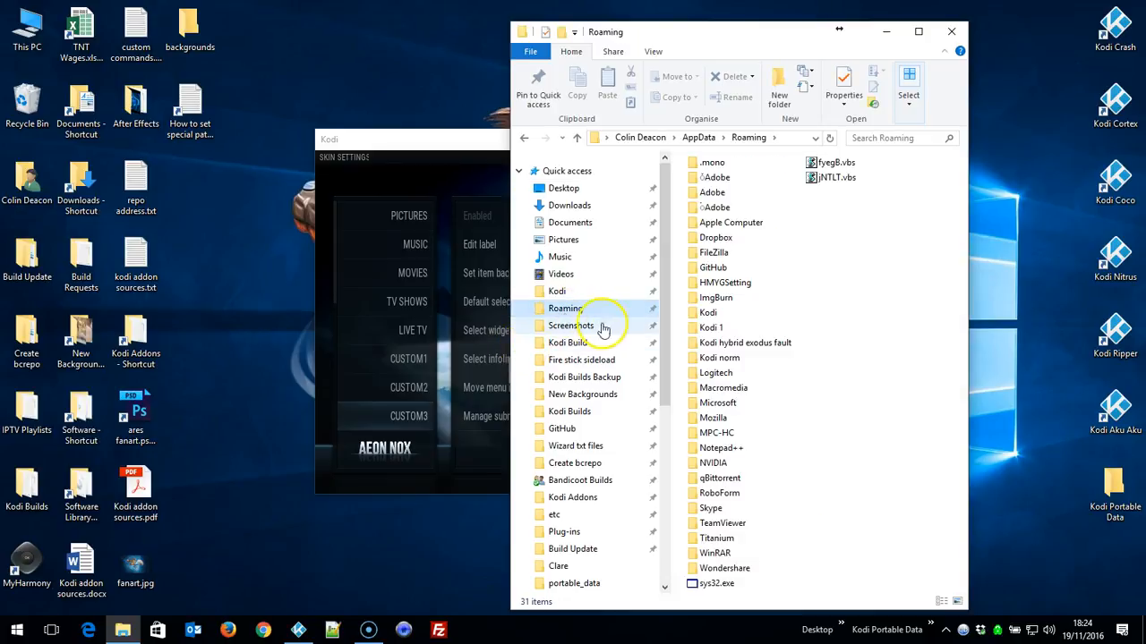
double_click(557, 290)
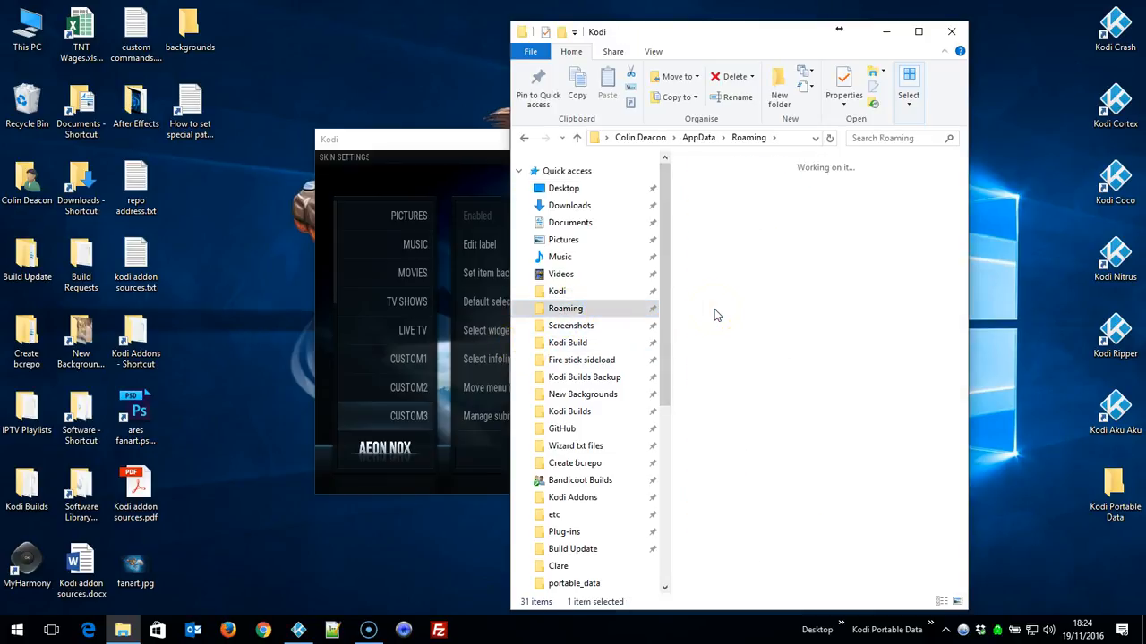
double_click(557, 290)
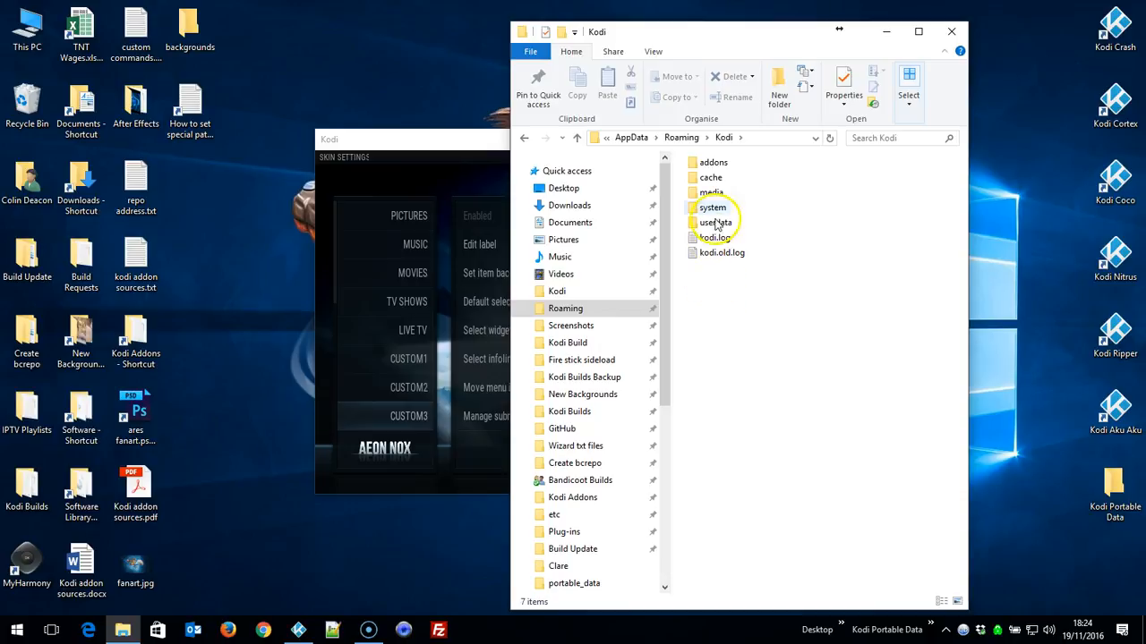
double_click(711, 193)
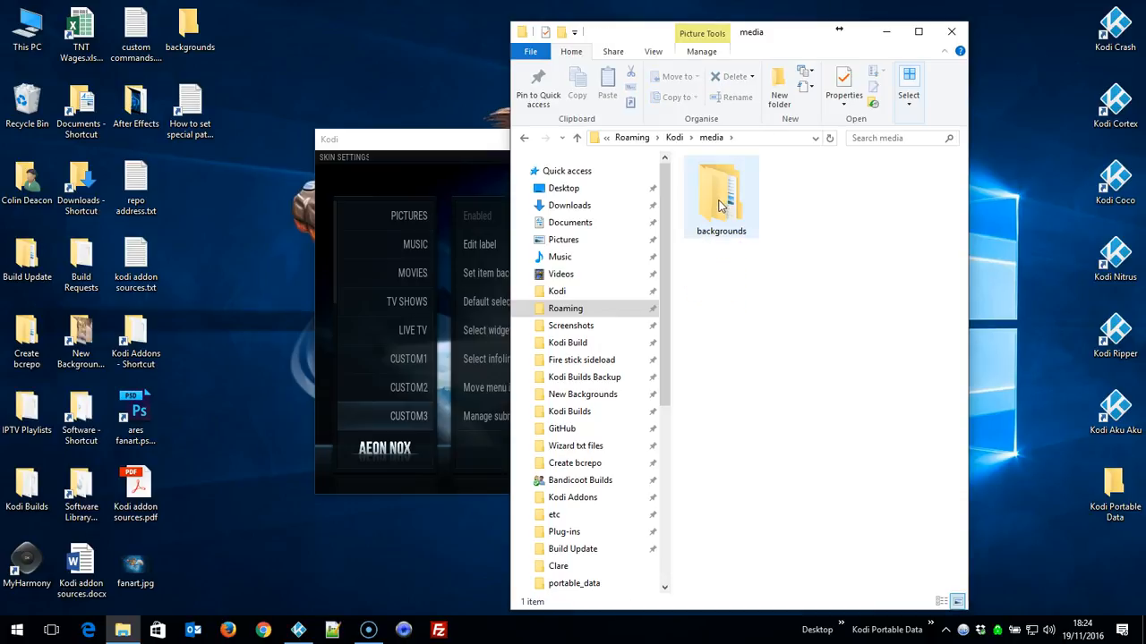
double_click(722, 193)
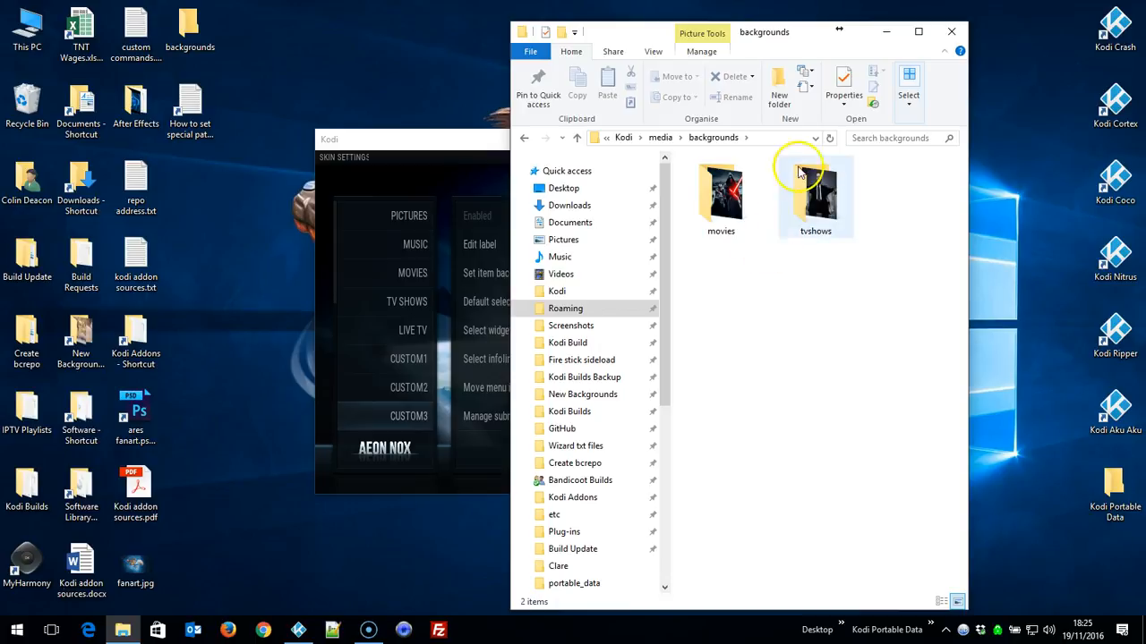
mouse_move(950, 32)
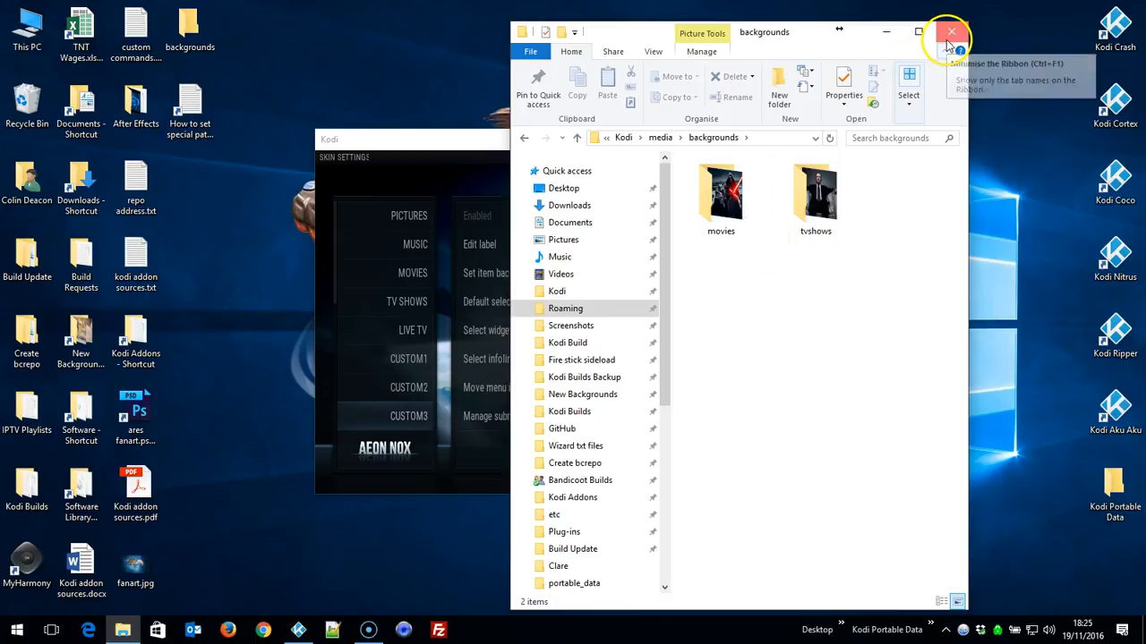
click(950, 32)
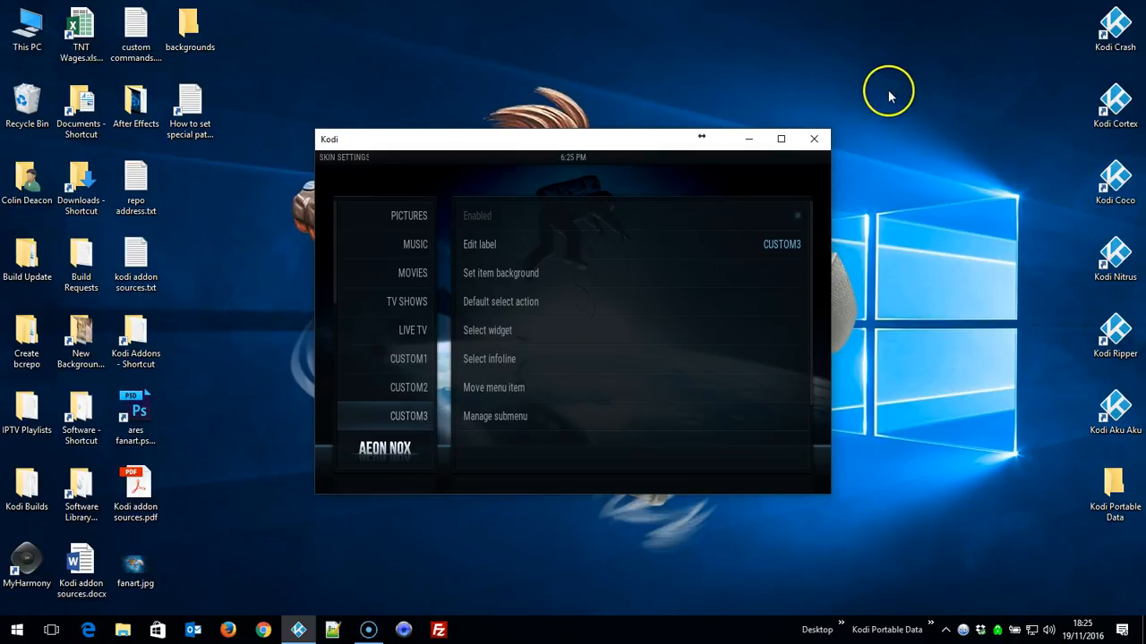
Step: Back in full screen, choose a single image background for the MOVIES menu item
click(781, 140)
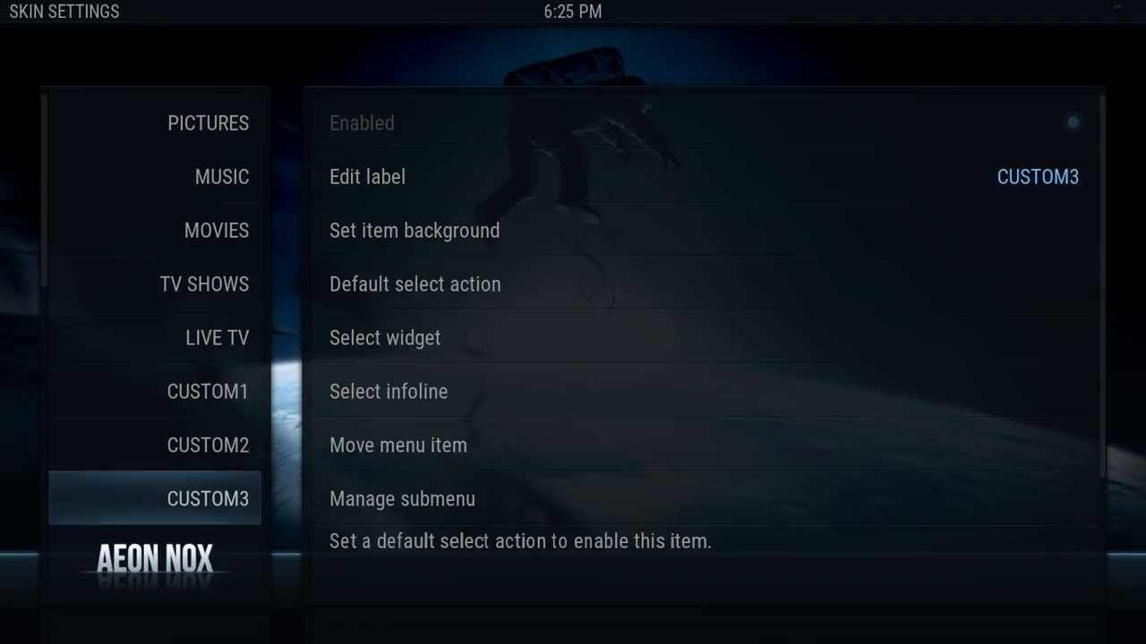
click(216, 336)
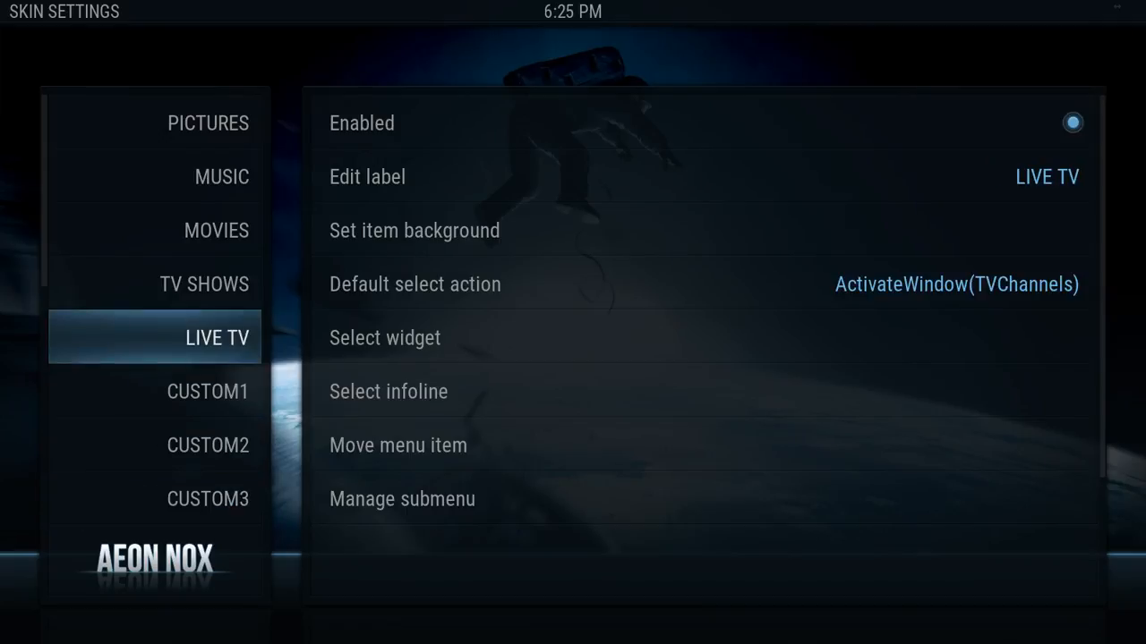
click(215, 229)
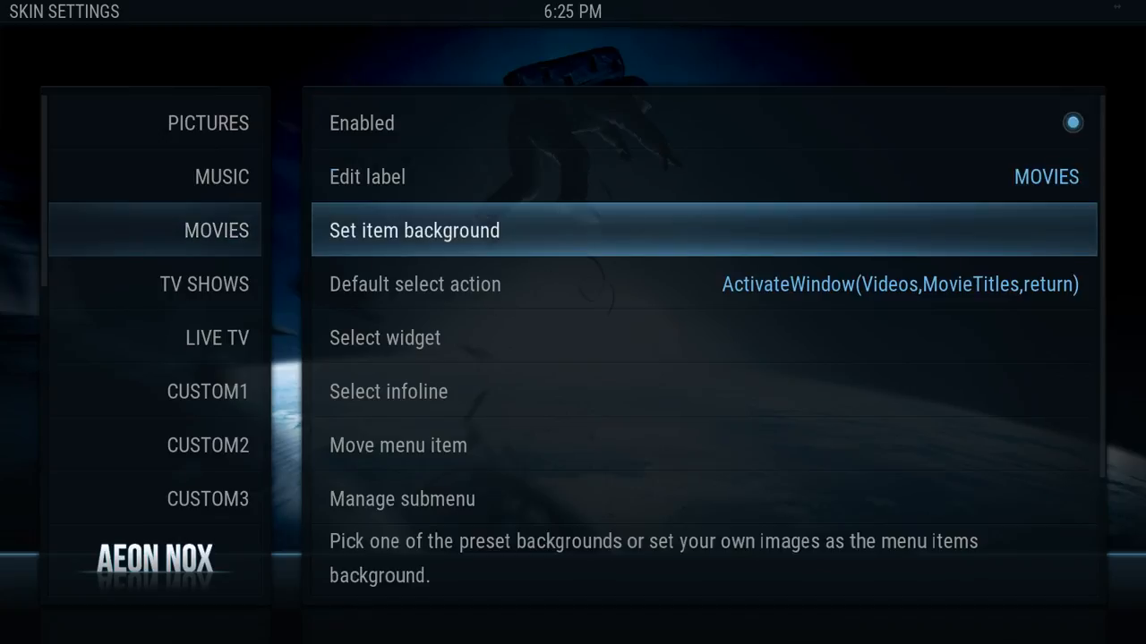
click(413, 230)
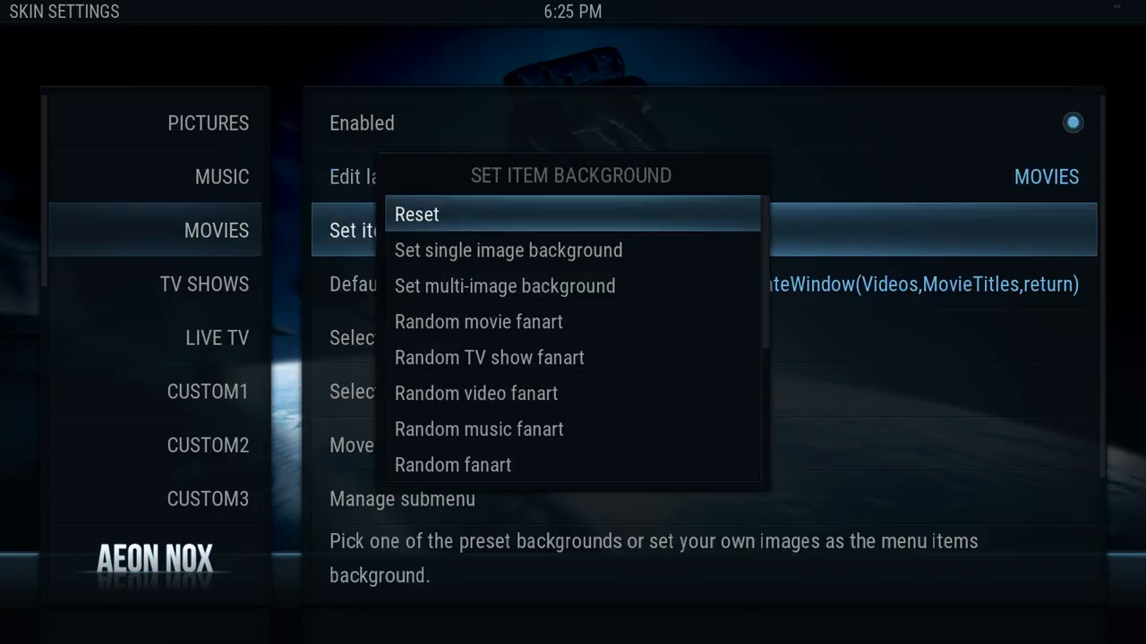
click(508, 251)
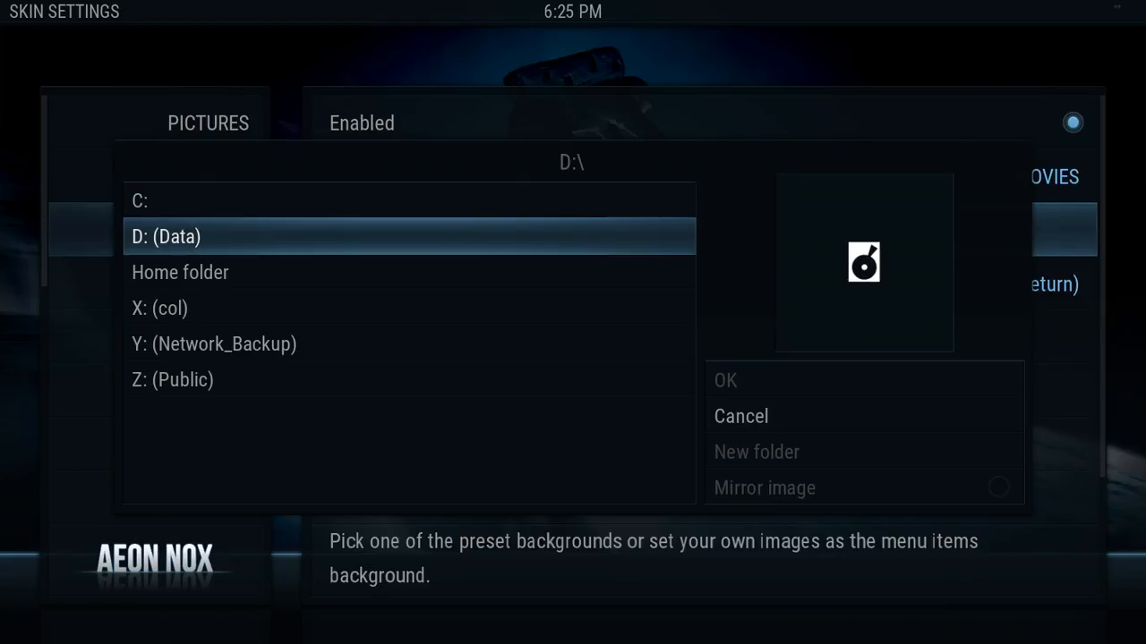
Step: Browse Home folder > media > backgrounds and pick the Star Wars image
double_click(165, 236)
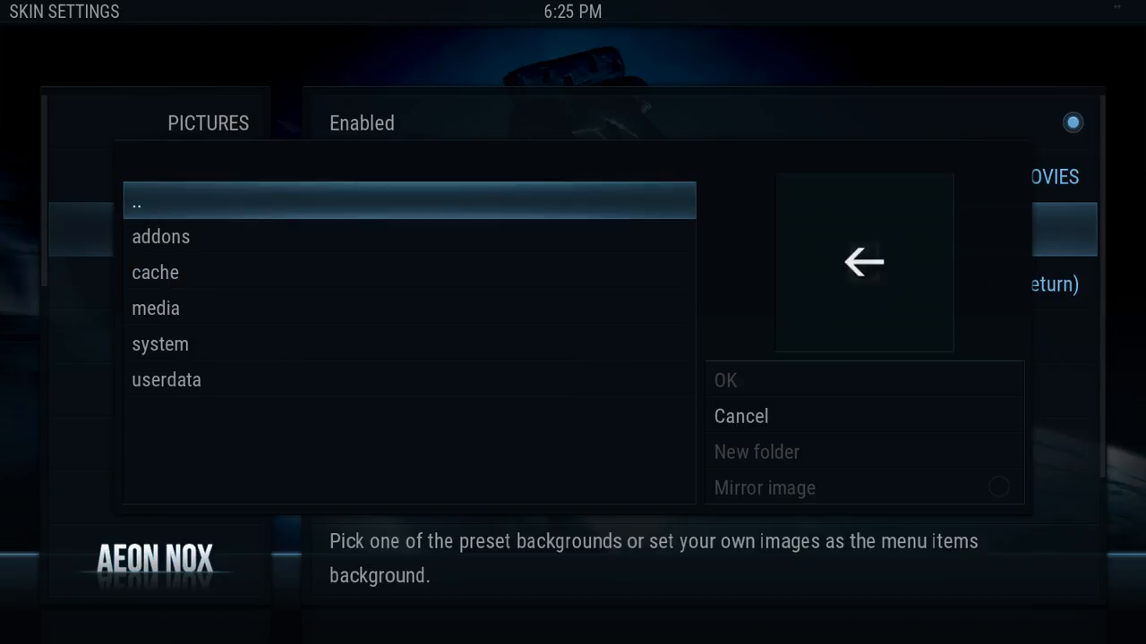
click(156, 307)
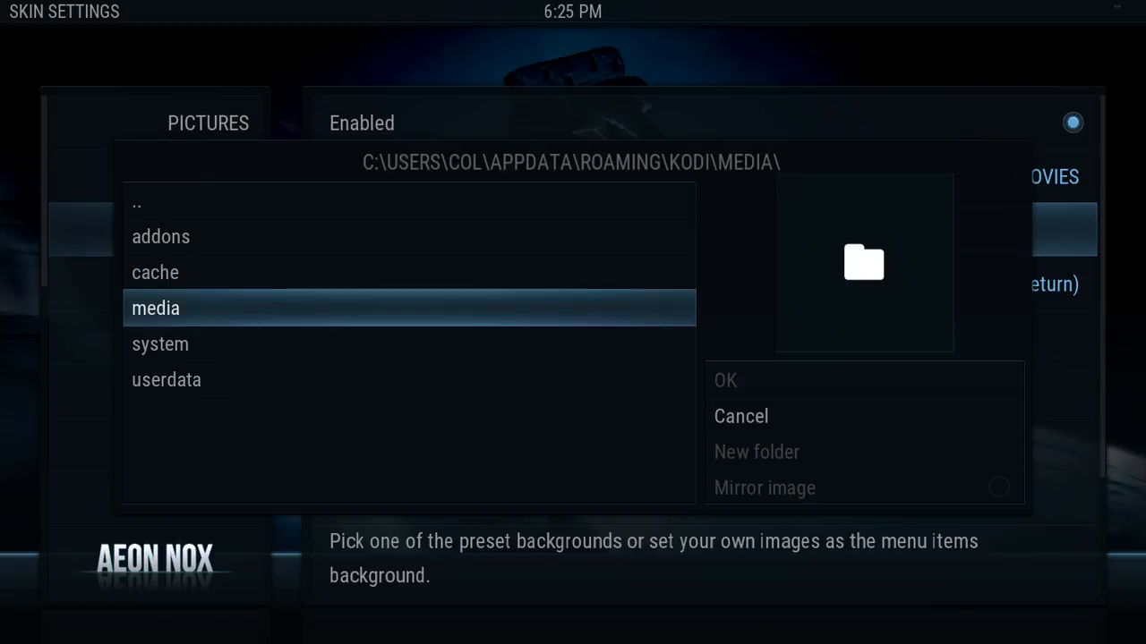
double_click(156, 308)
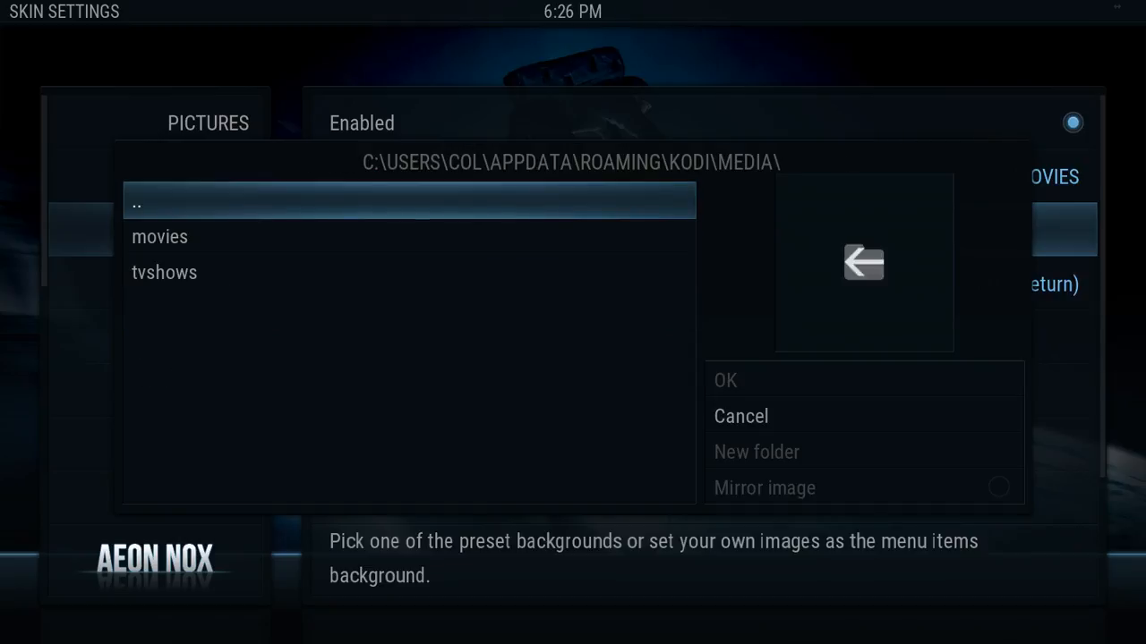
double_click(159, 236)
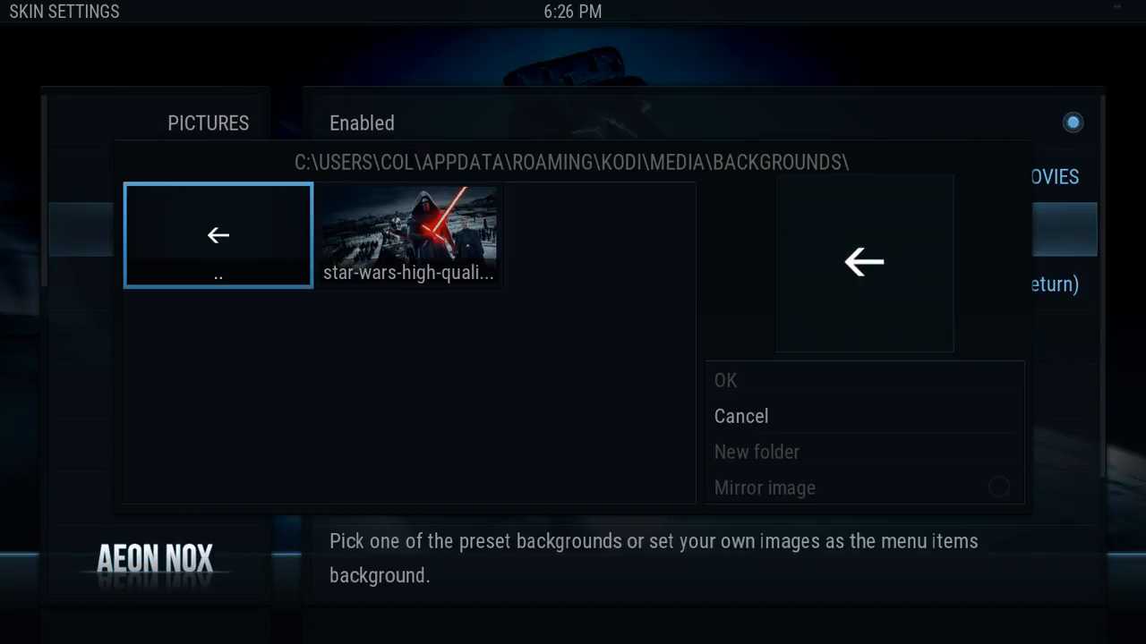
click(741, 415)
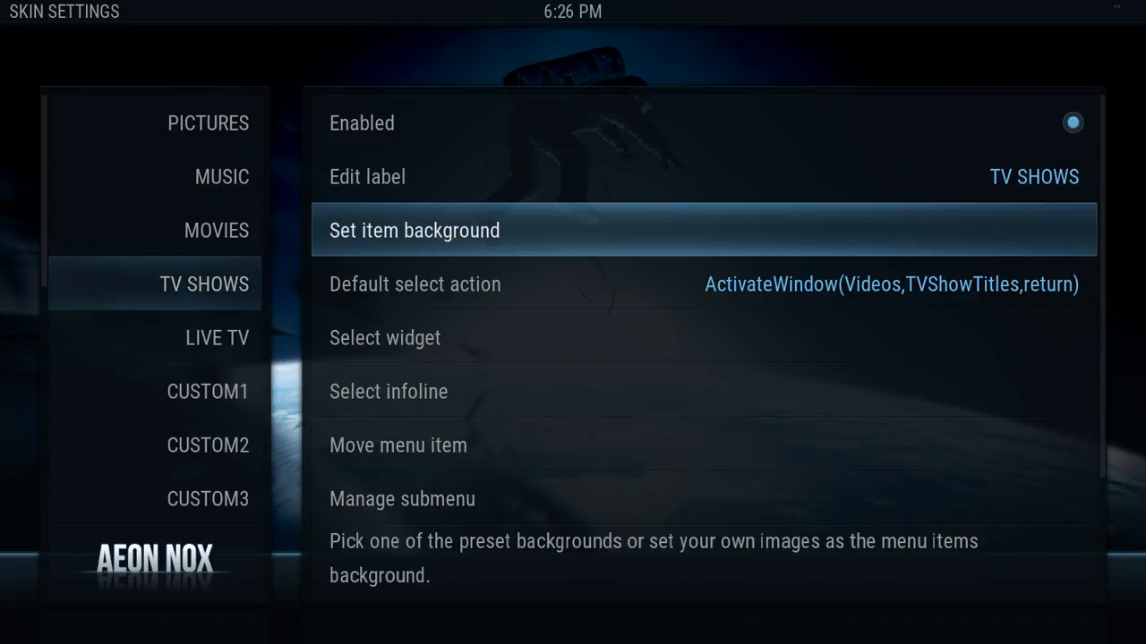
Step: Set the TV Shows item background to 28b9159c81.jpg from media/backgrounds/tvshows
click(415, 229)
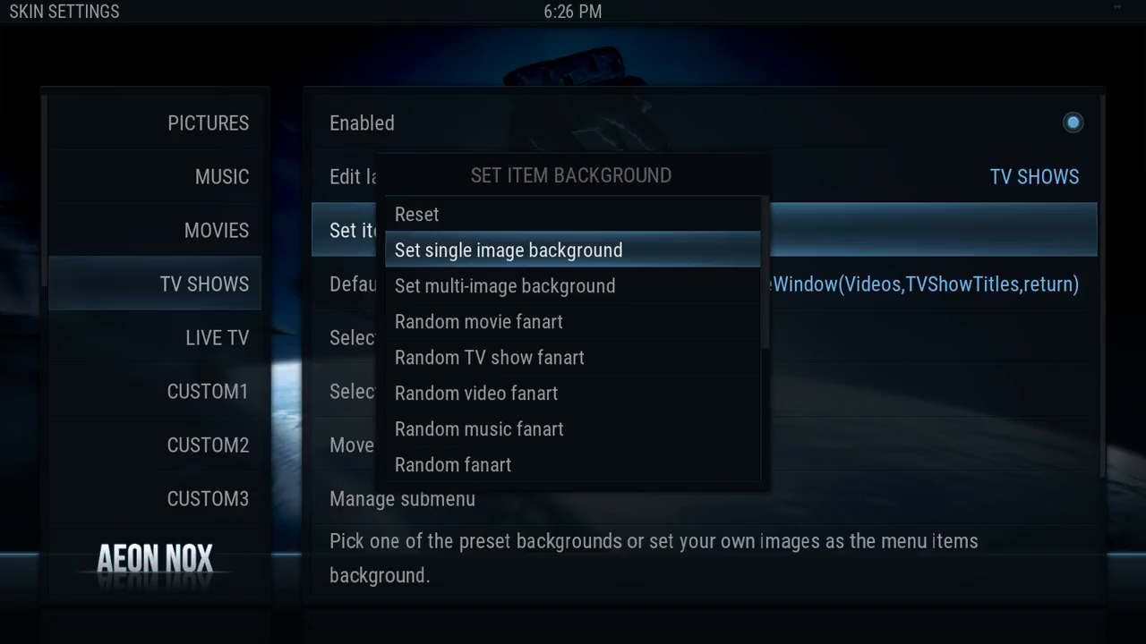
click(508, 251)
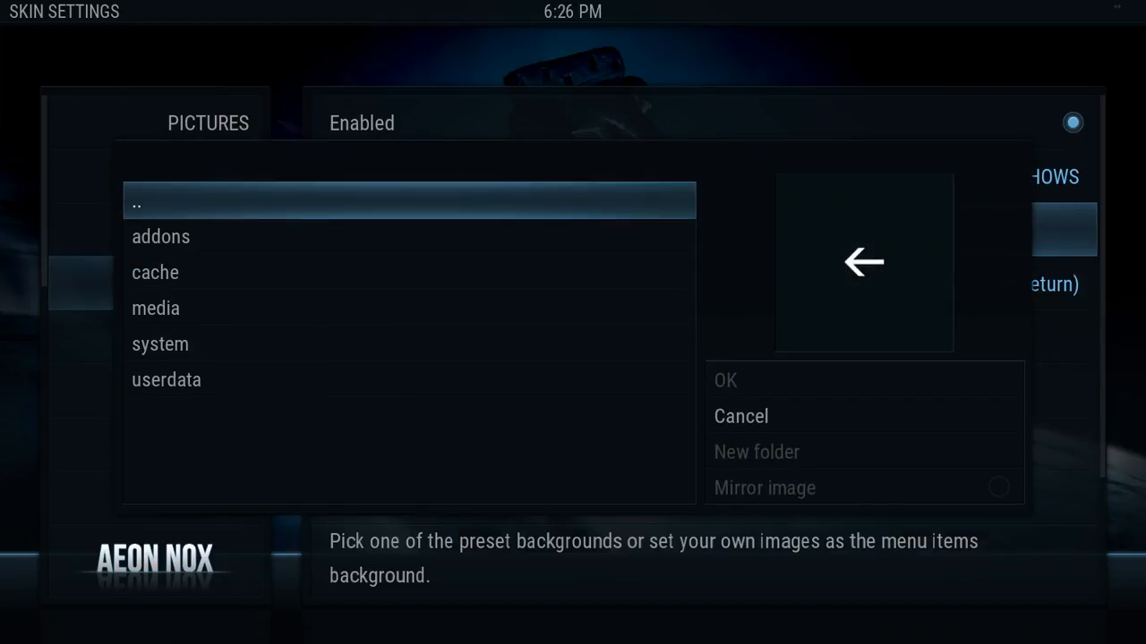
click(156, 308)
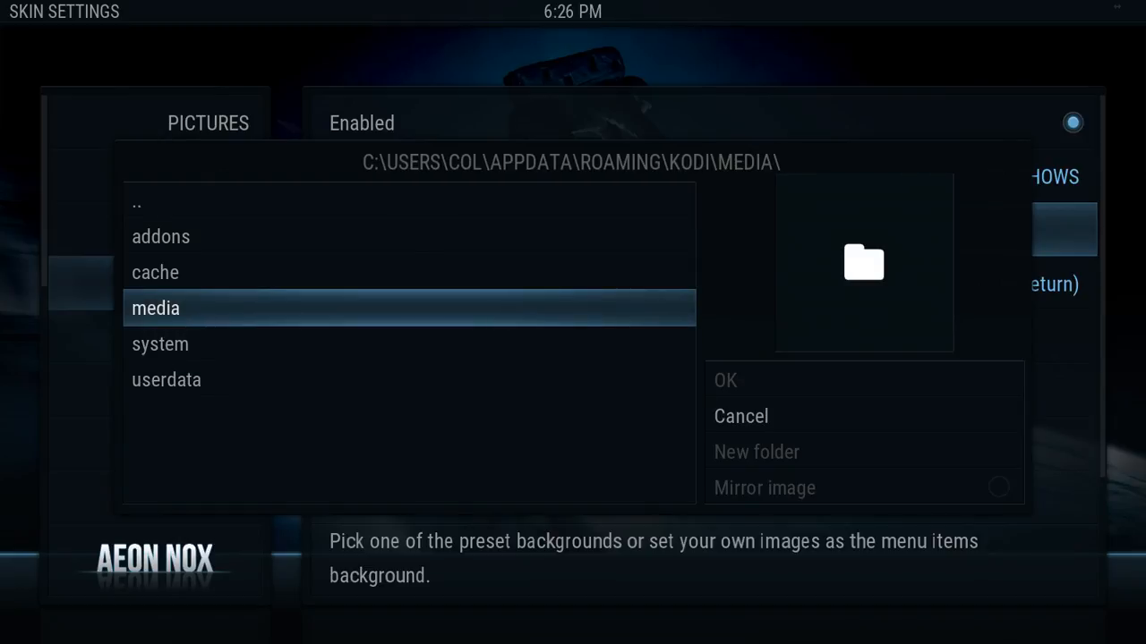
double_click(156, 308)
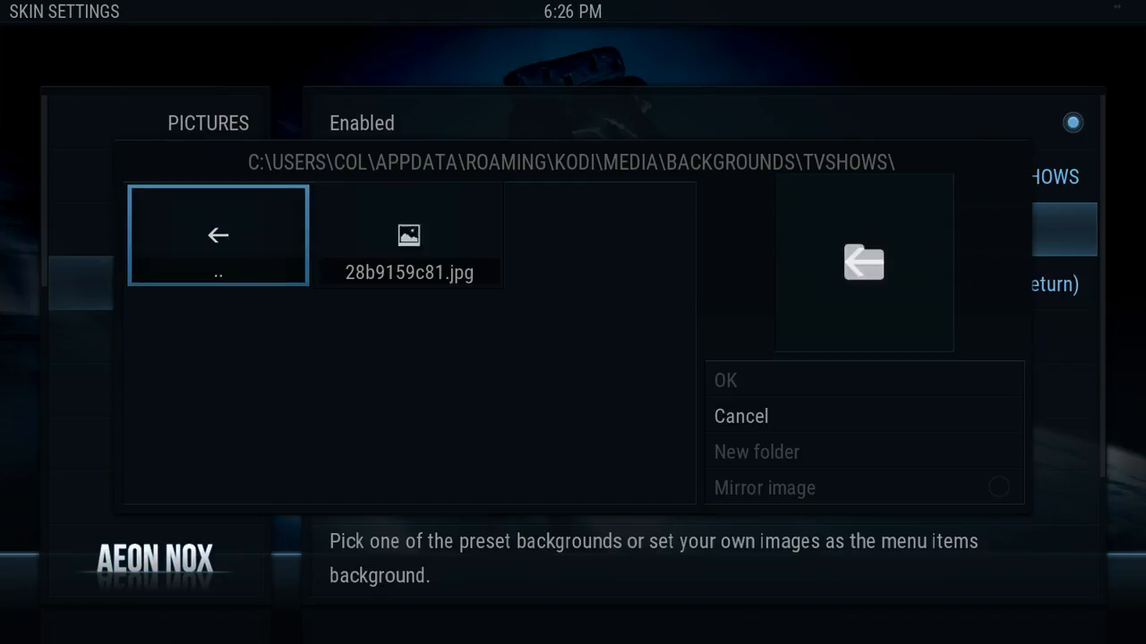
click(409, 236)
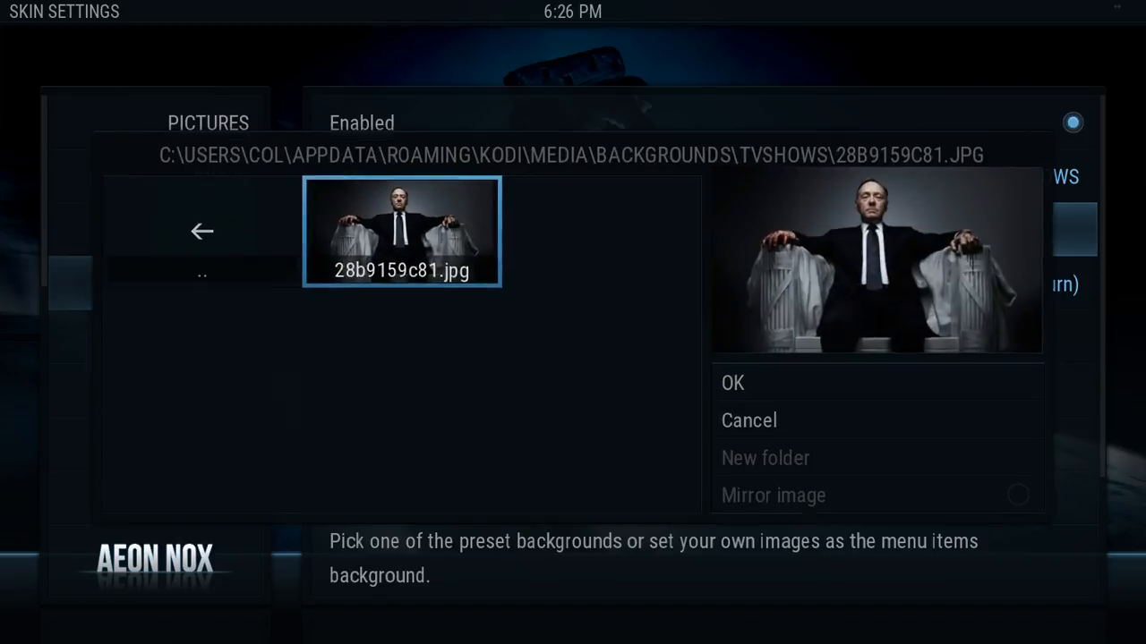
click(733, 383)
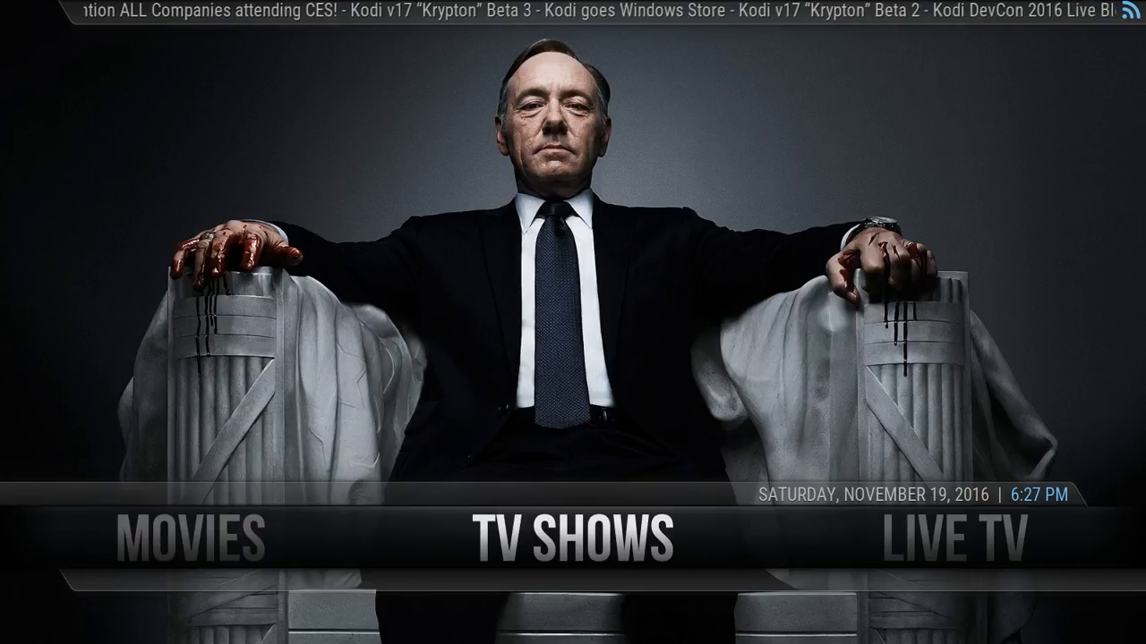
Step: Exit Kodi through the Power menu, returning to the Windows desktop
scroll(right, 3)
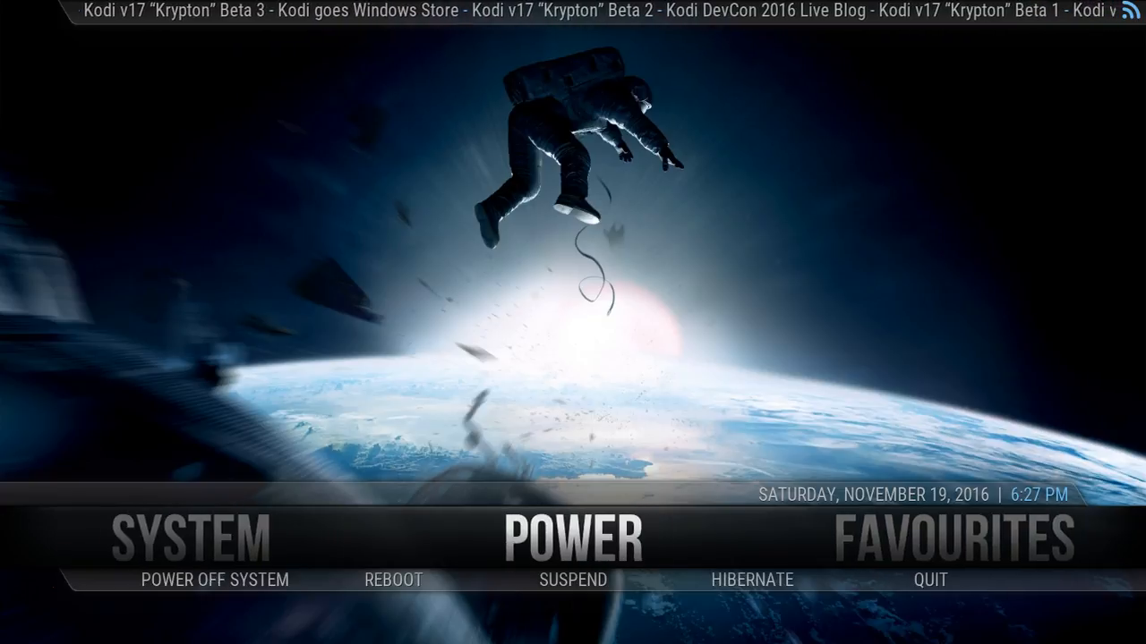
click(573, 537)
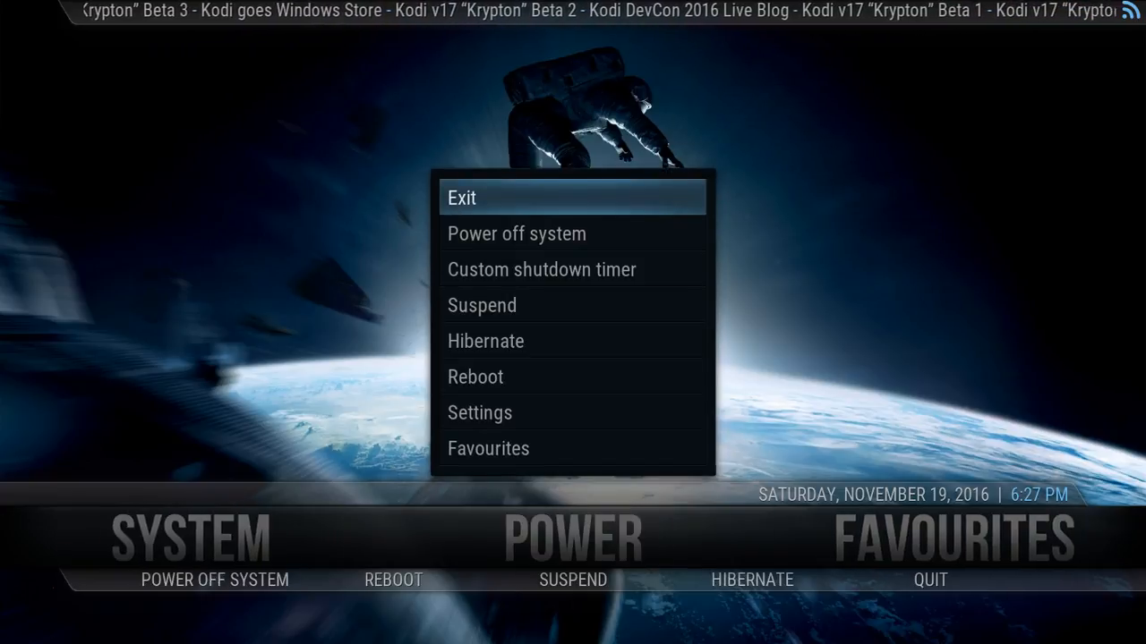
click(462, 196)
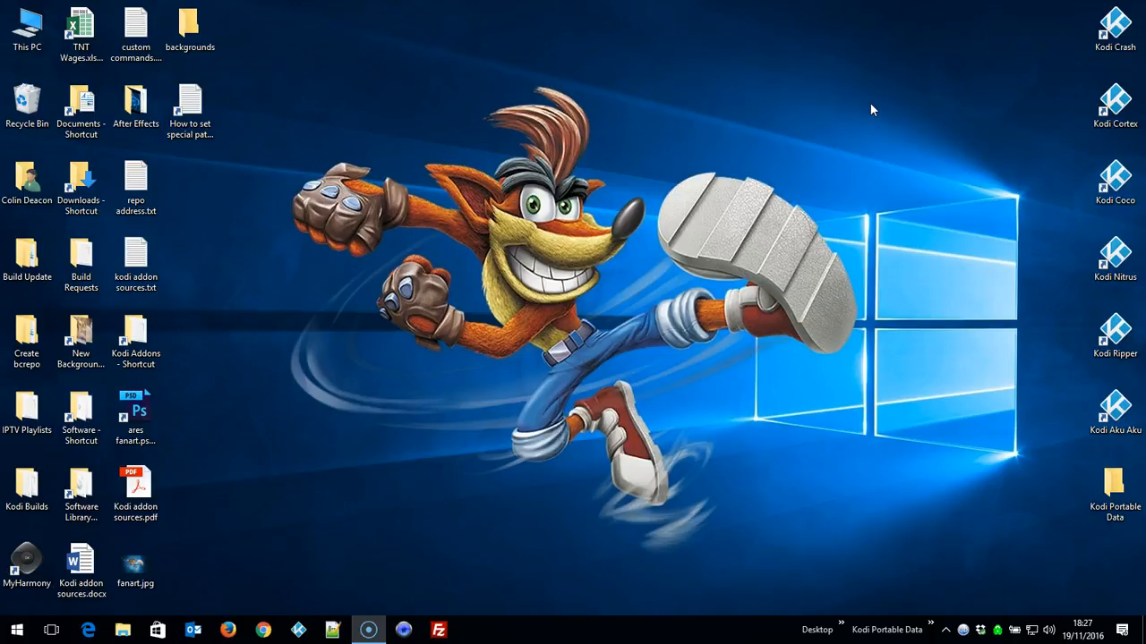
click(297, 631)
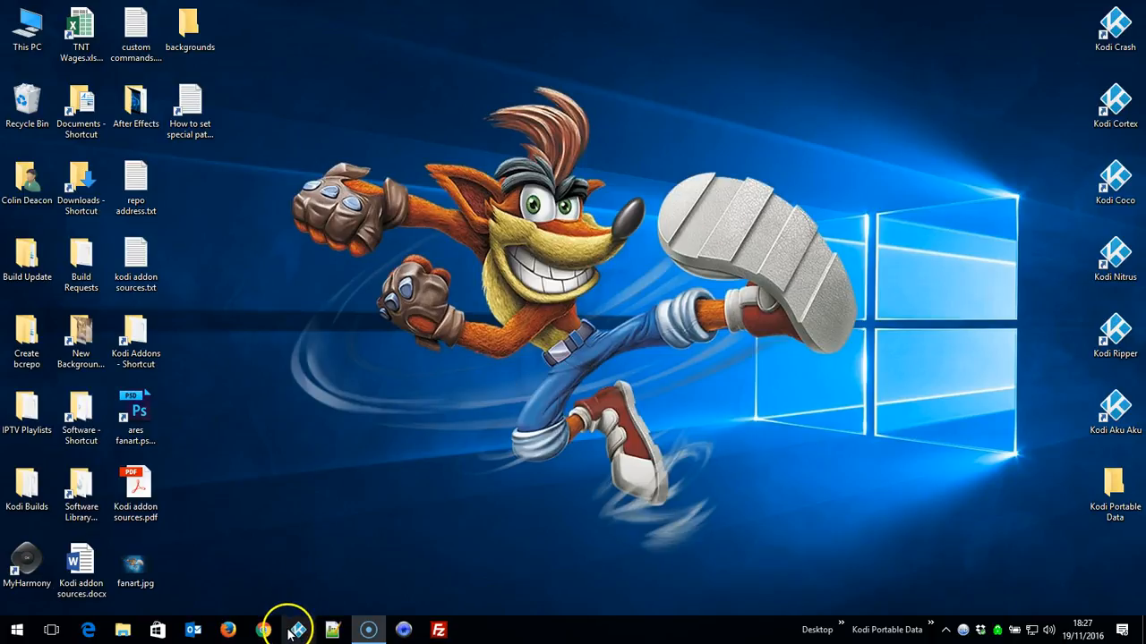
click(298, 630)
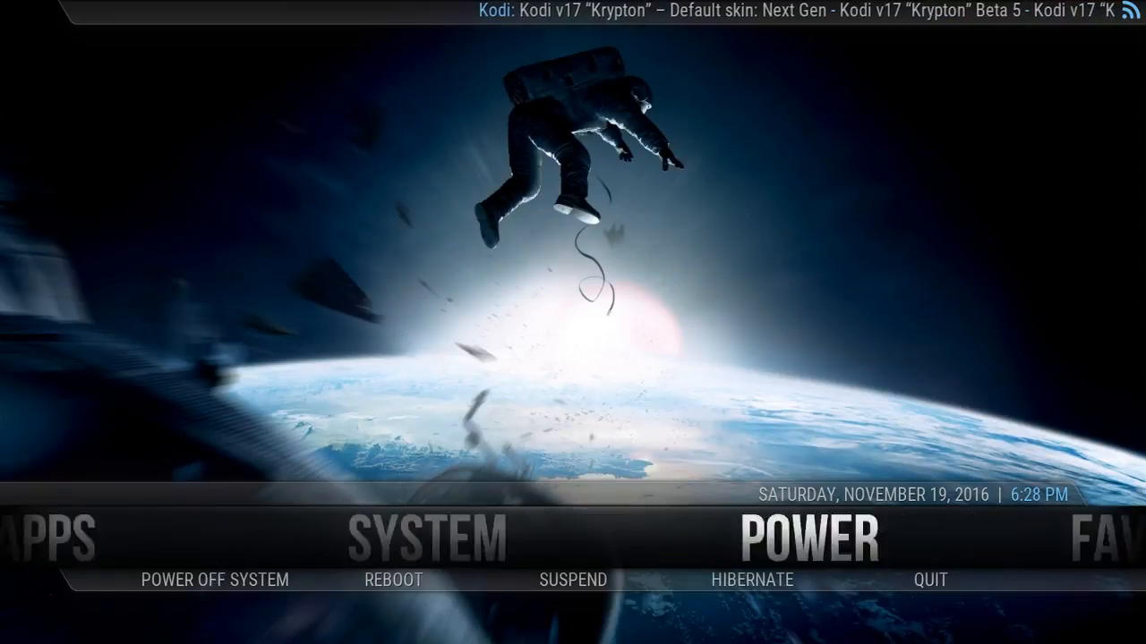
click(830, 537)
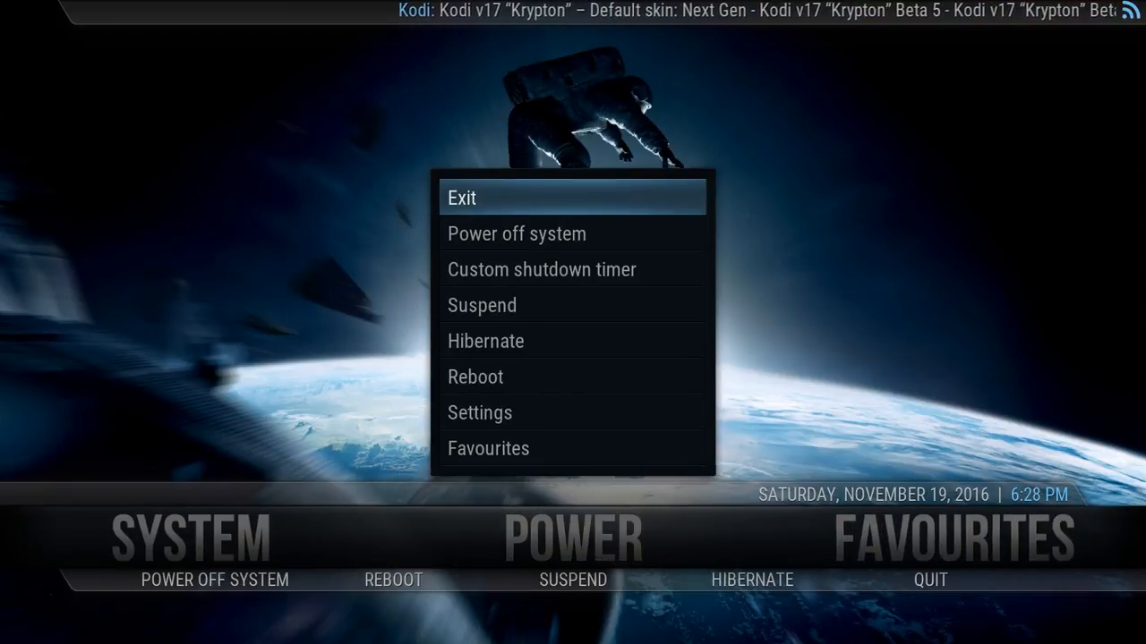
click(462, 197)
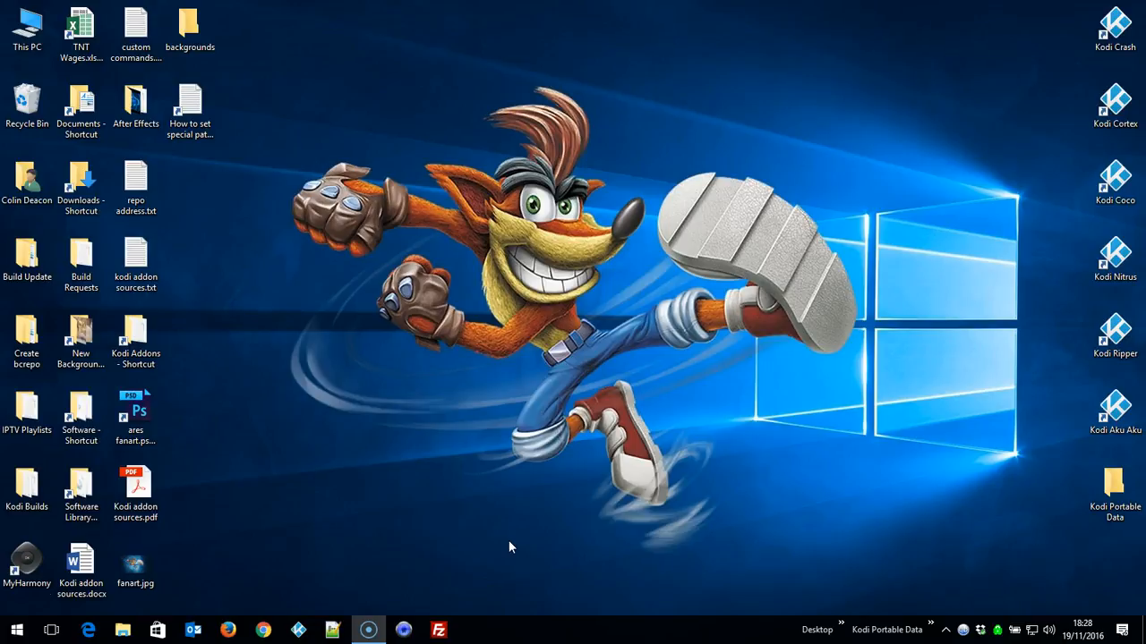
click(475, 562)
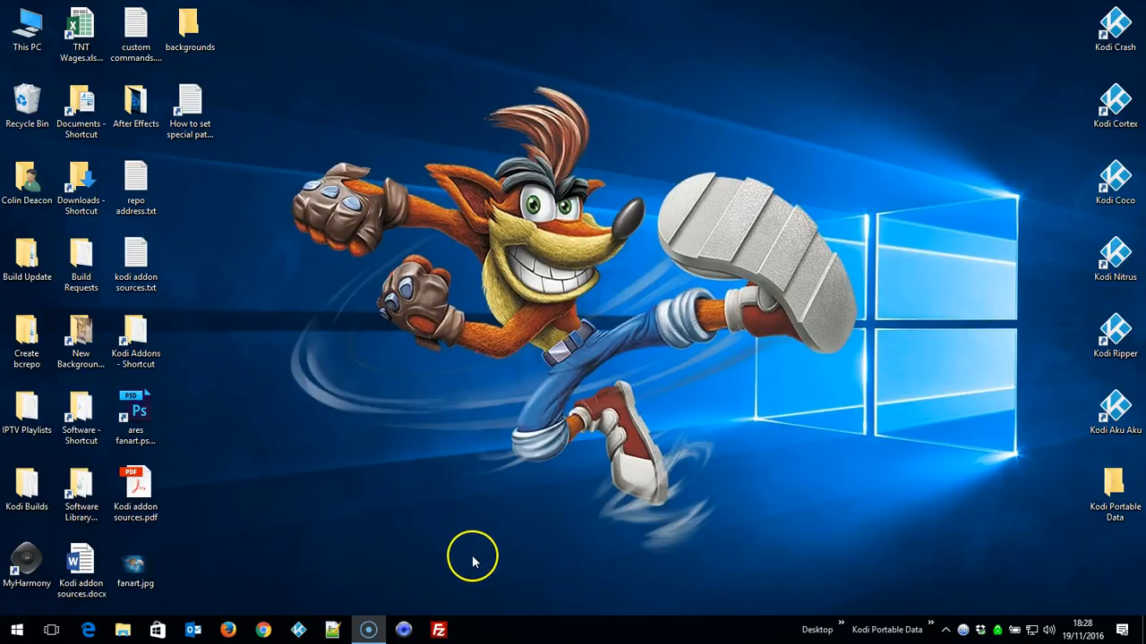
mouse_move(396, 587)
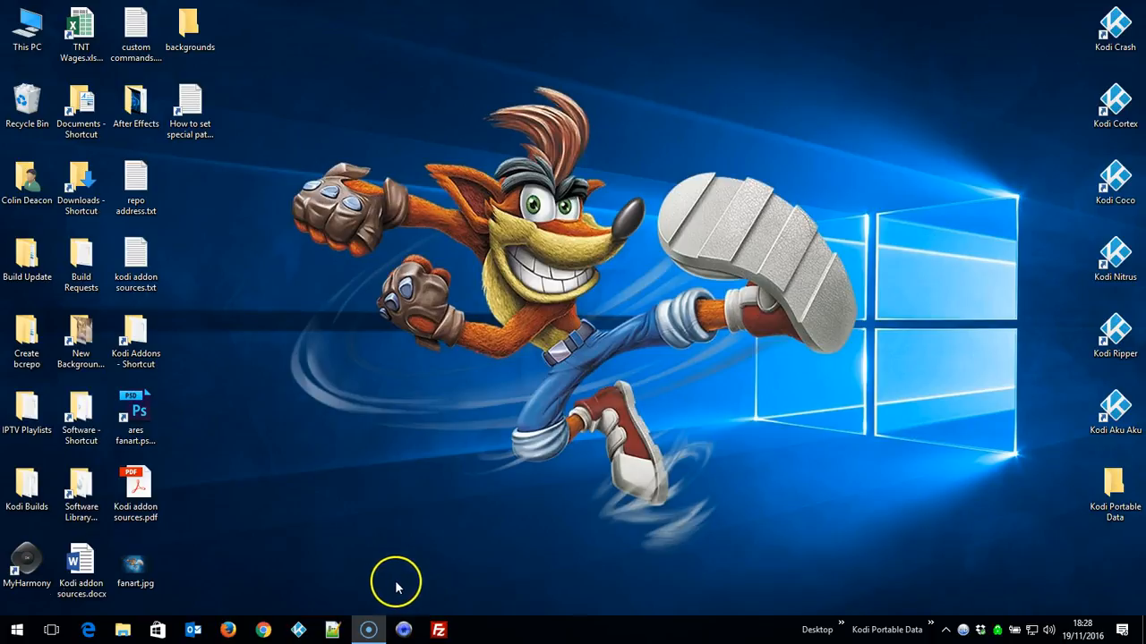
mouse_move(147, 605)
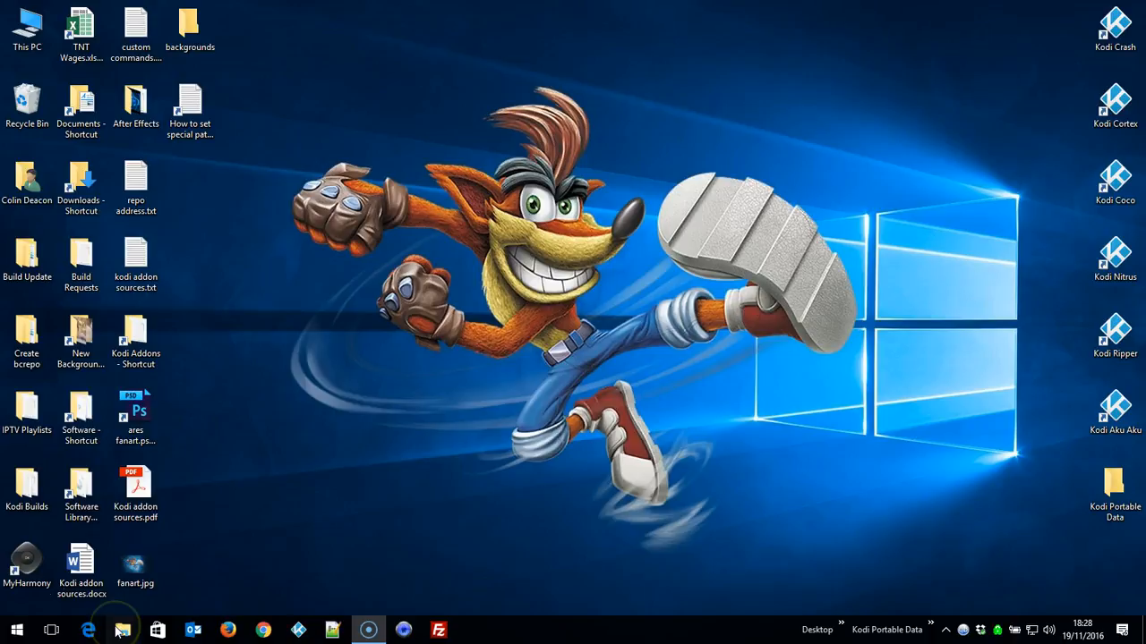
Step: Navigate Roaming > Kodi > userdata > addon_data > skin.aeon.nox.5 in File Explorer
click(122, 630)
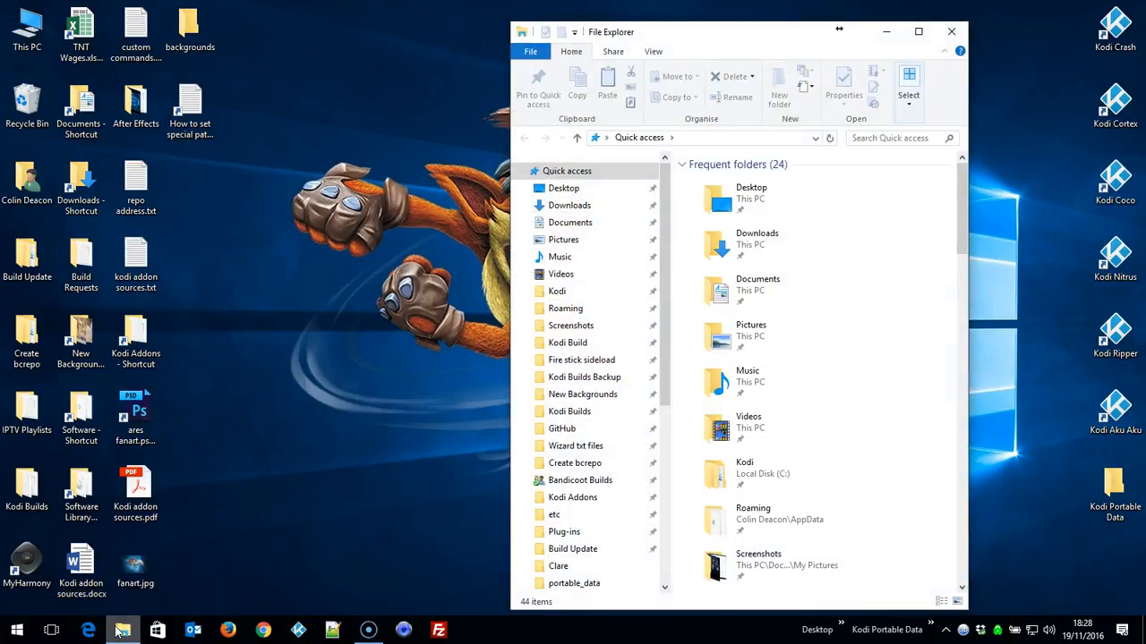
click(566, 308)
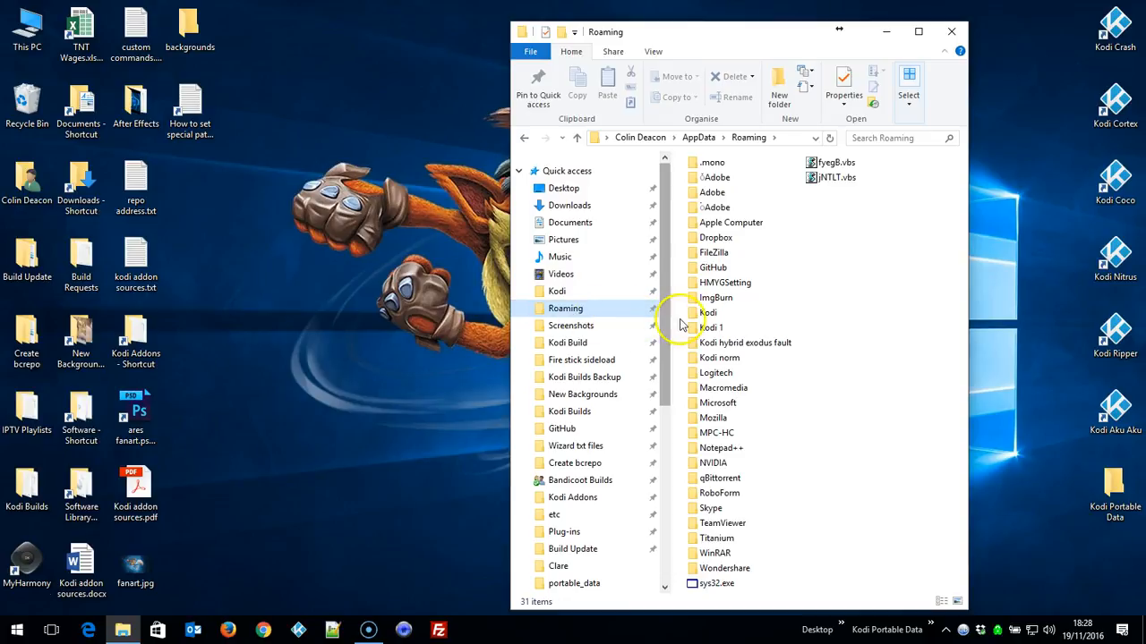
double_click(707, 312)
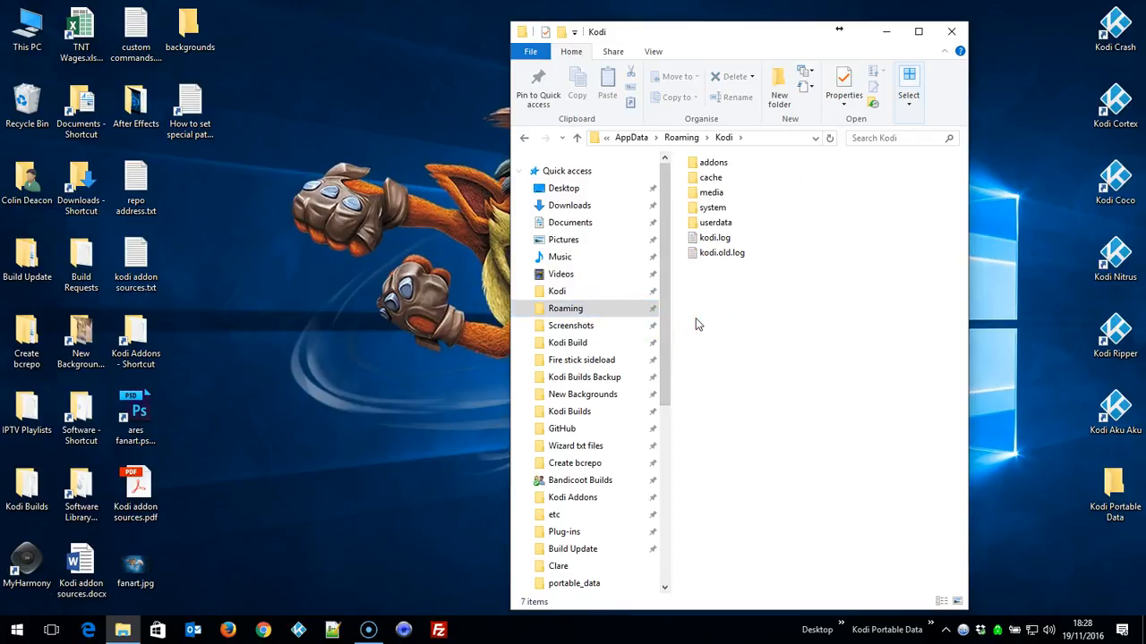
mouse_move(702, 288)
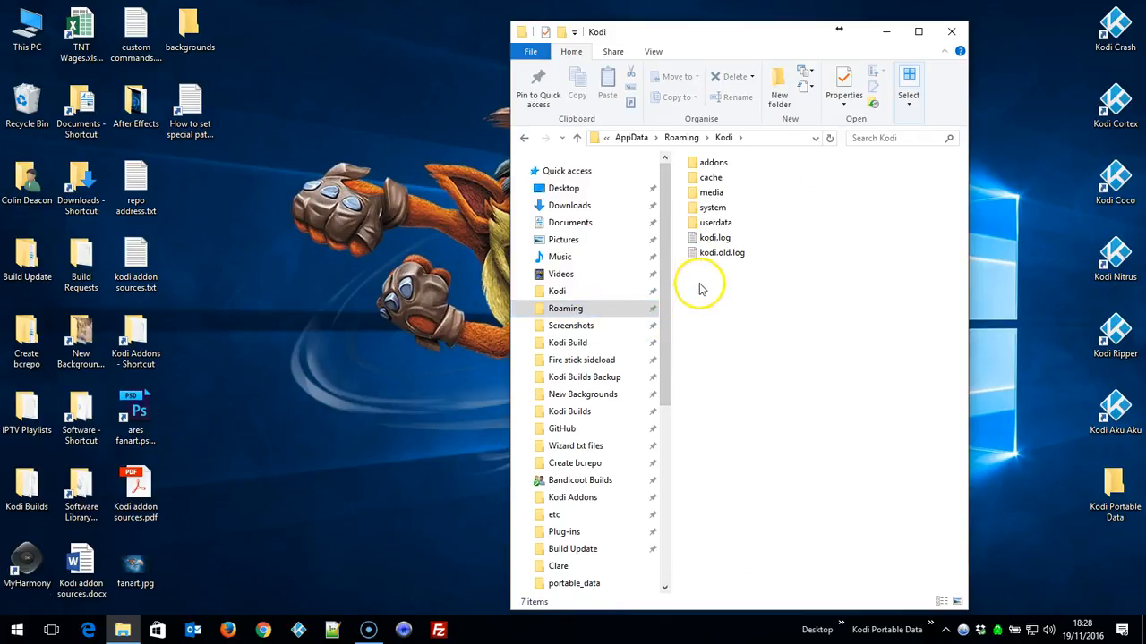
double_click(716, 222)
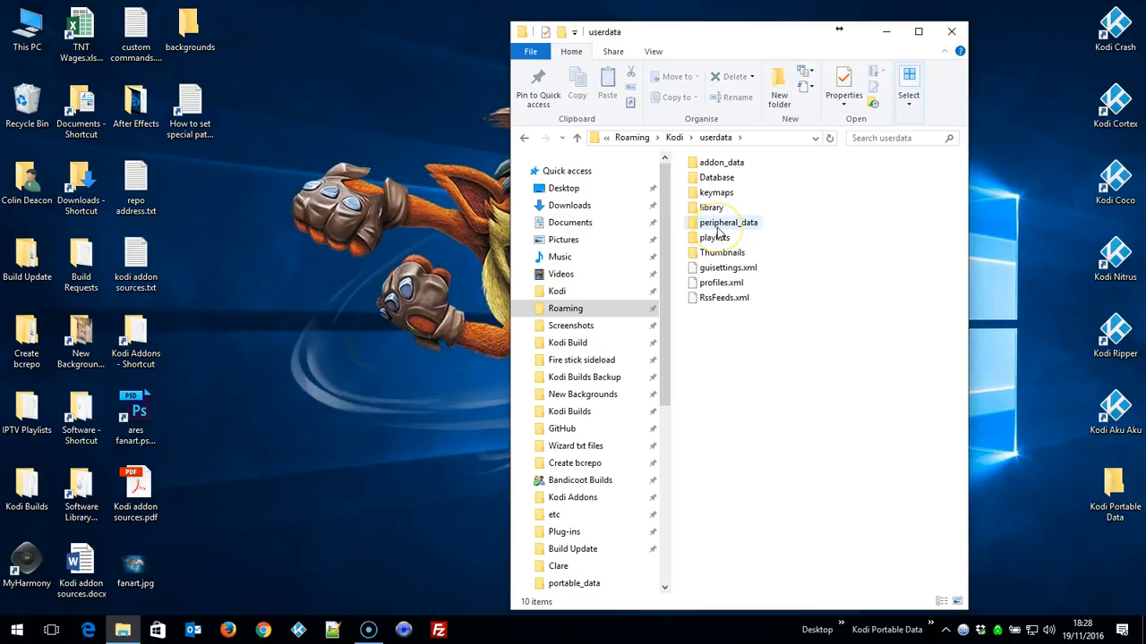
click(719, 162)
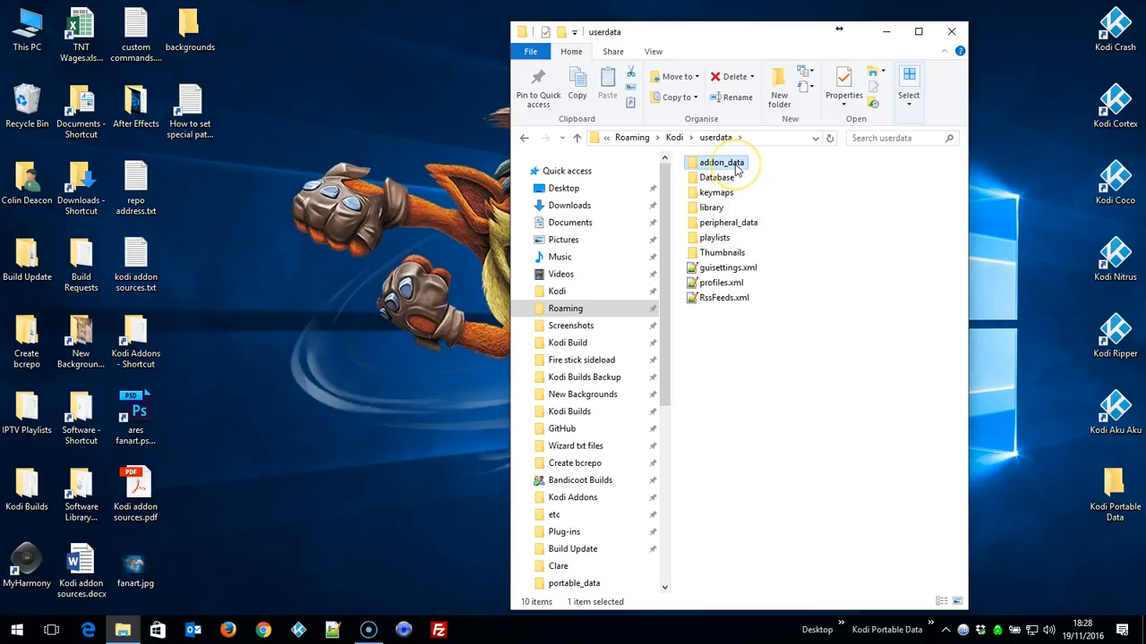
double_click(722, 161)
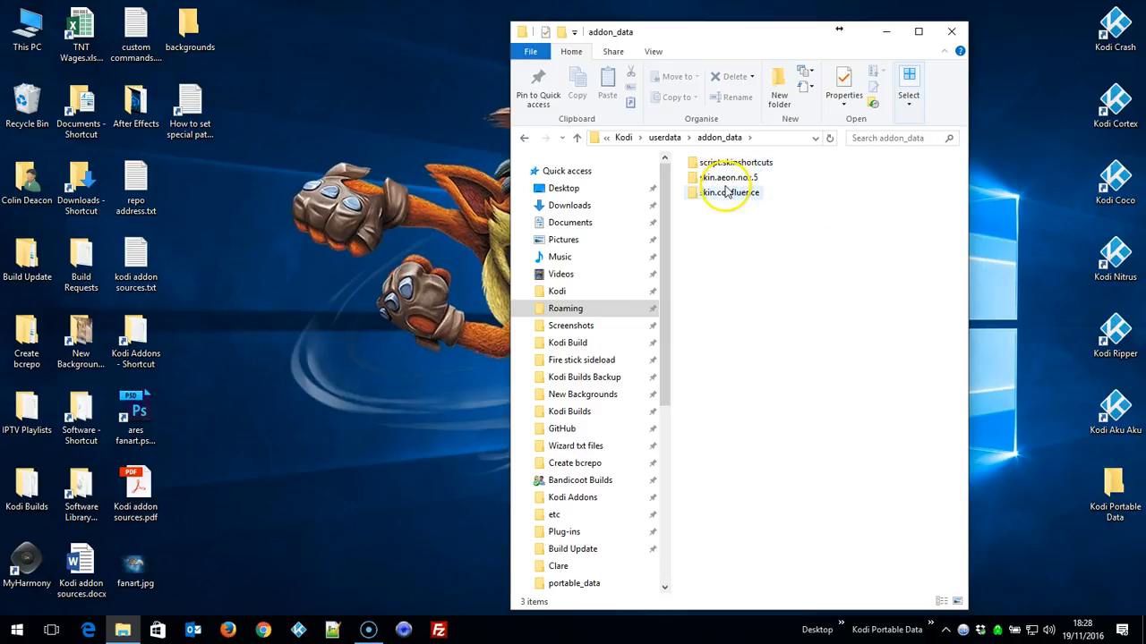
mouse_move(725, 193)
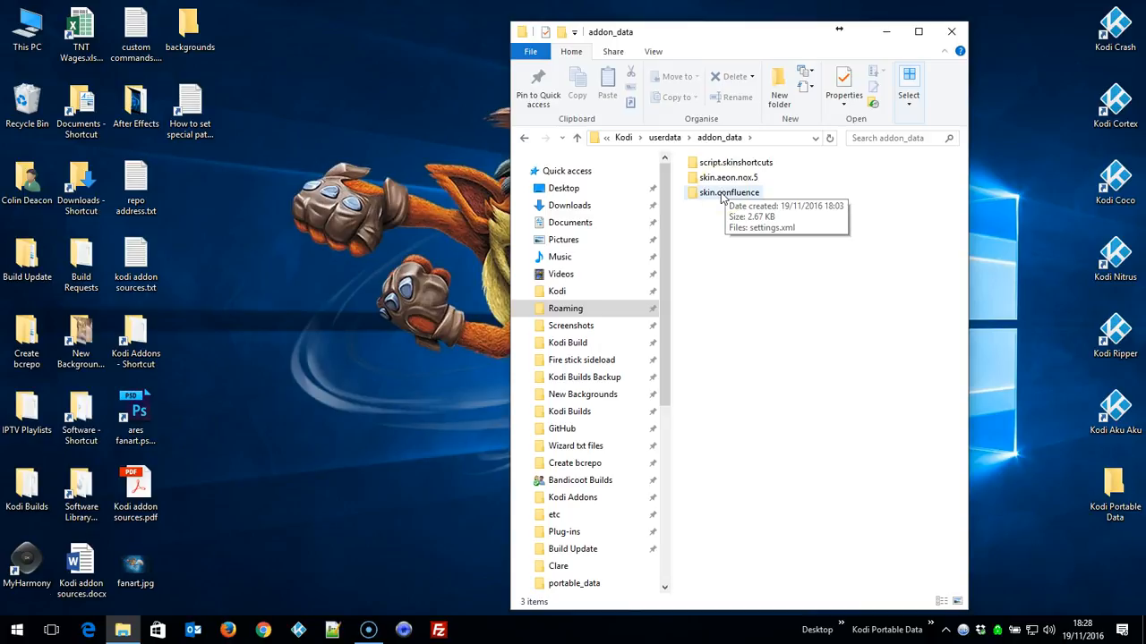
mouse_move(719, 202)
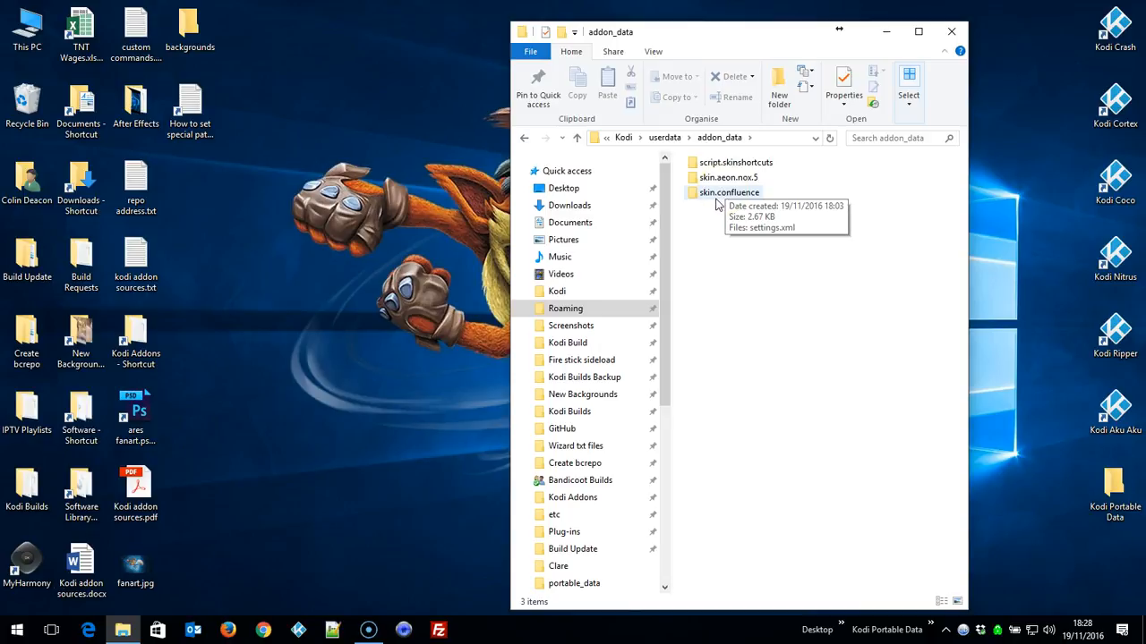
mouse_move(717, 208)
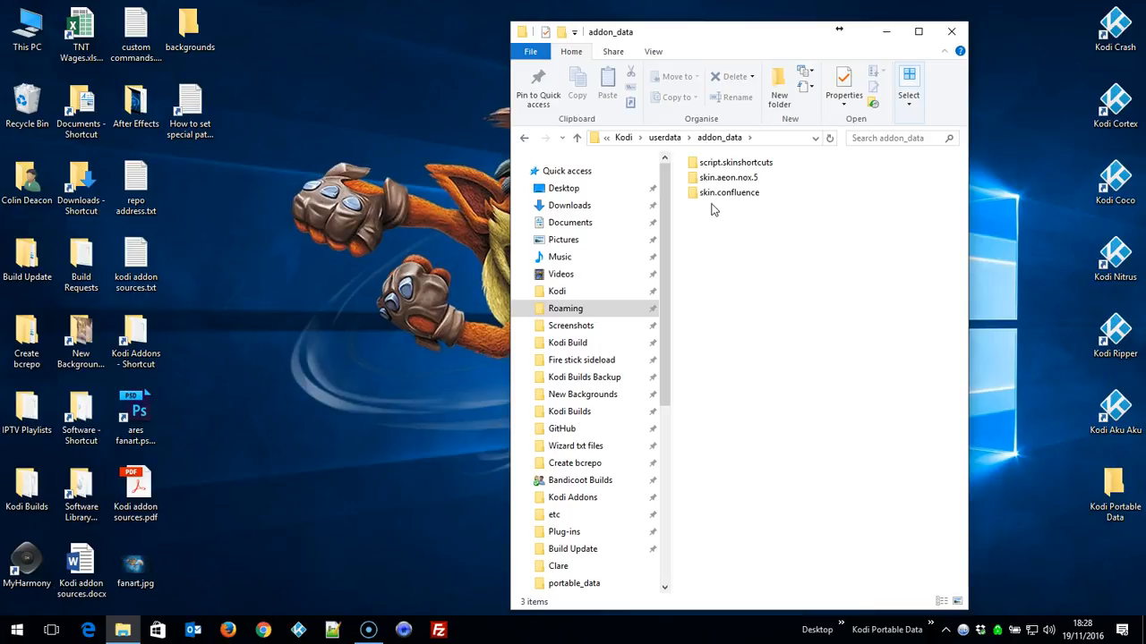
mouse_move(720, 193)
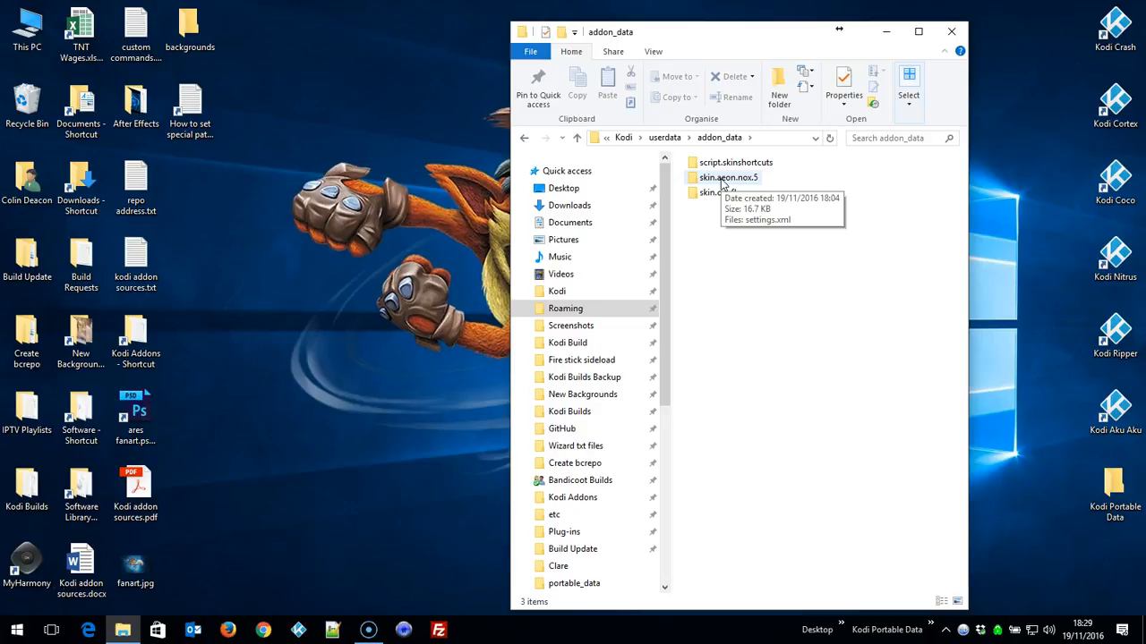
double_click(716, 177)
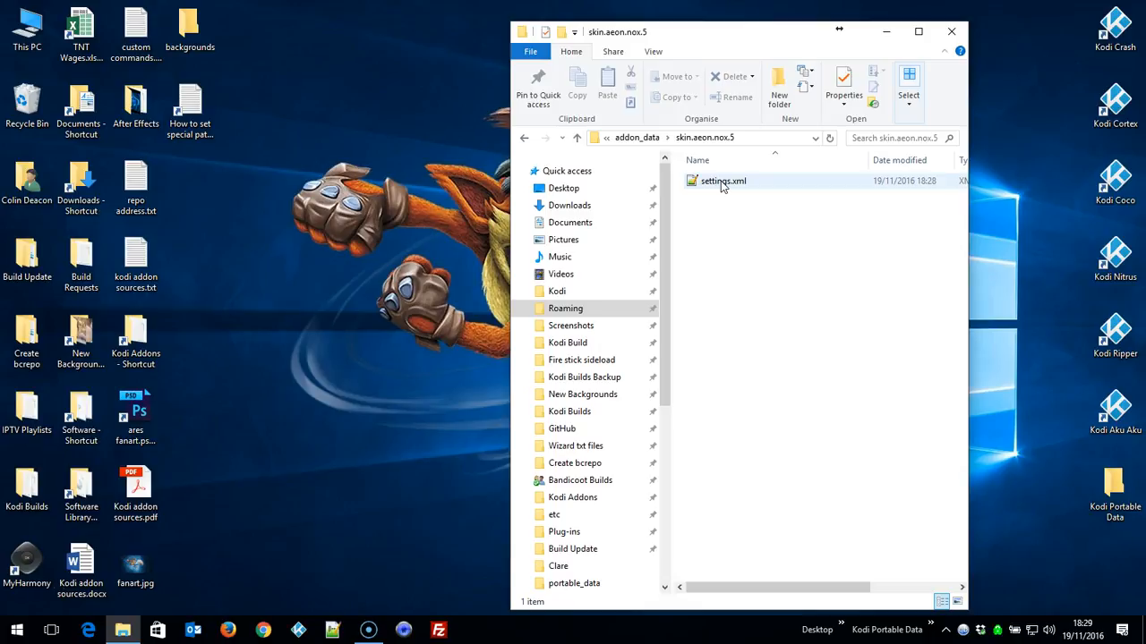
Step: Edit settings.xml in Notepad++ and scroll to the TVShowsHomeItem.MultiFanart path line
right_click(723, 181)
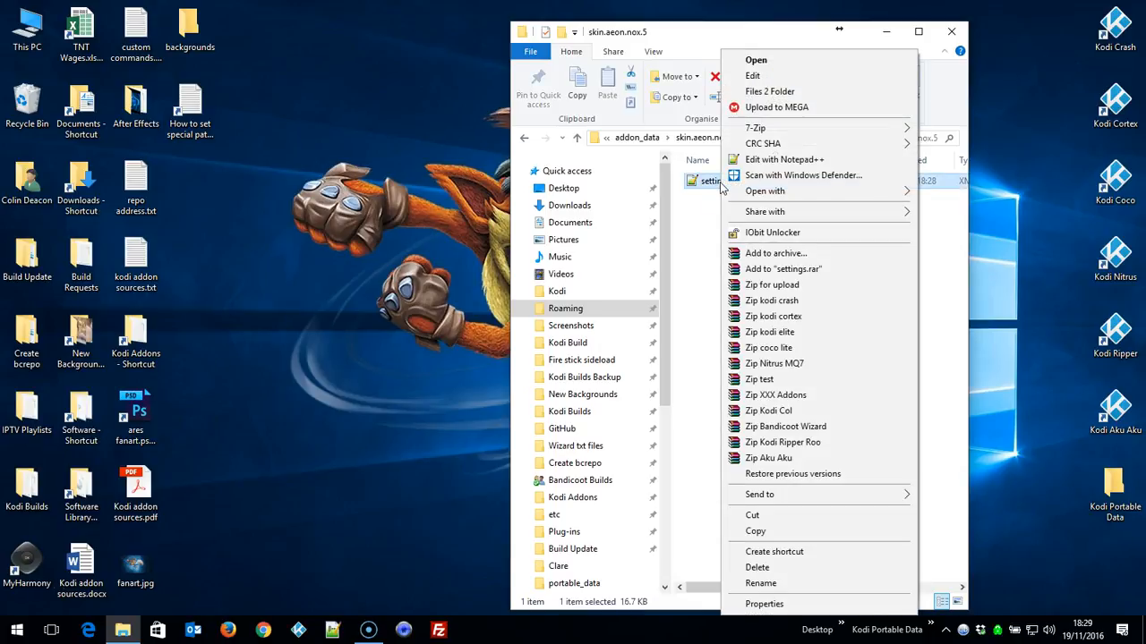
click(784, 158)
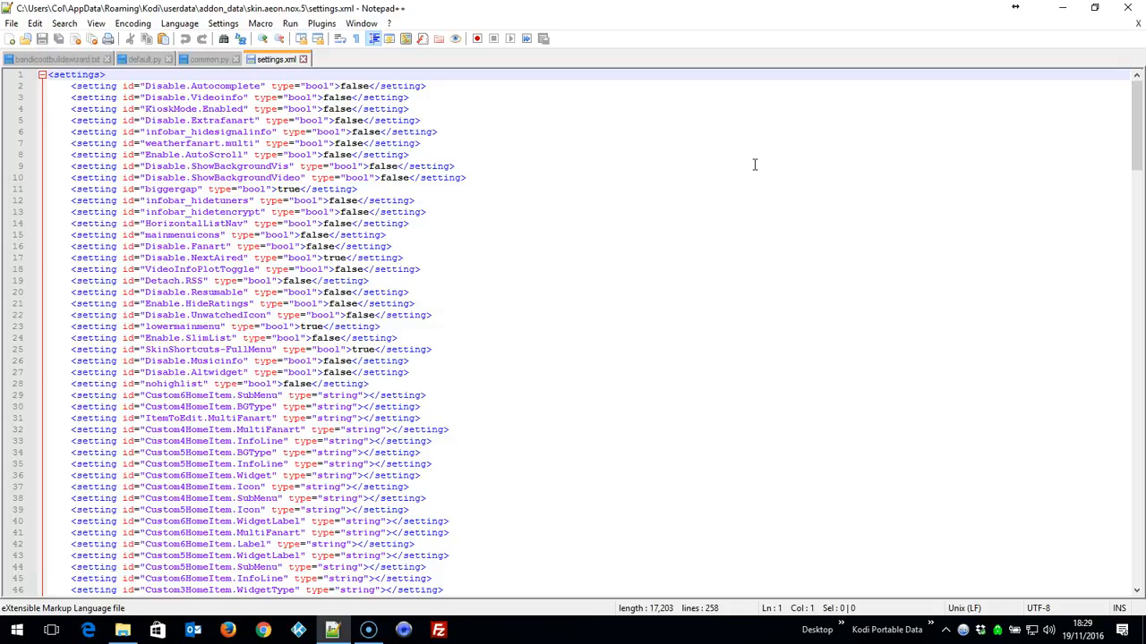
scroll(down, 3)
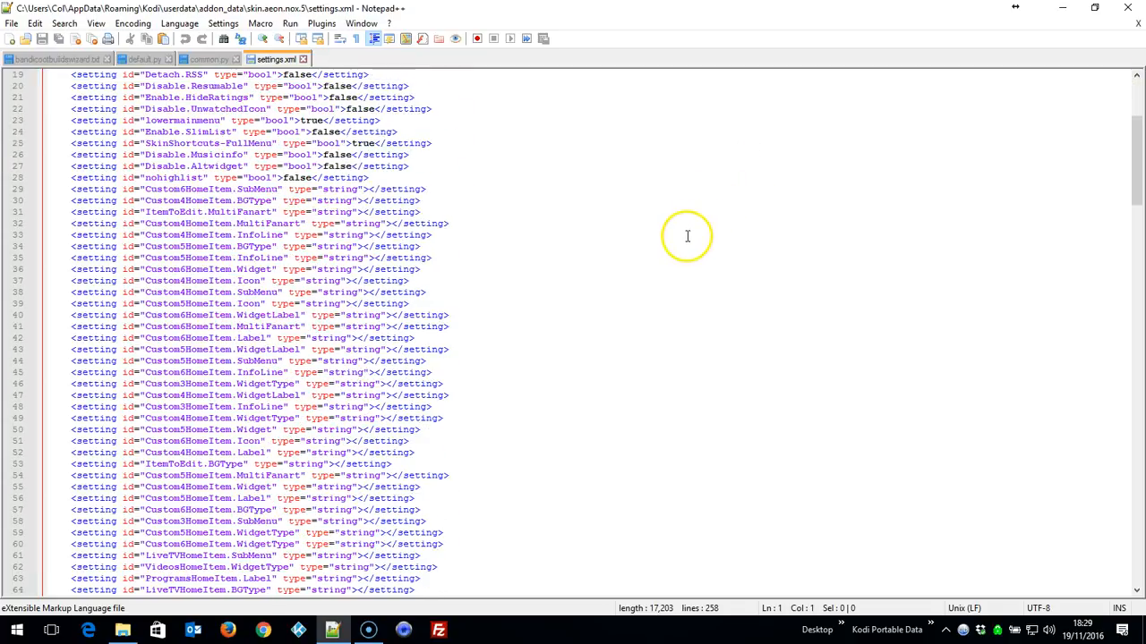
scroll(down, 3)
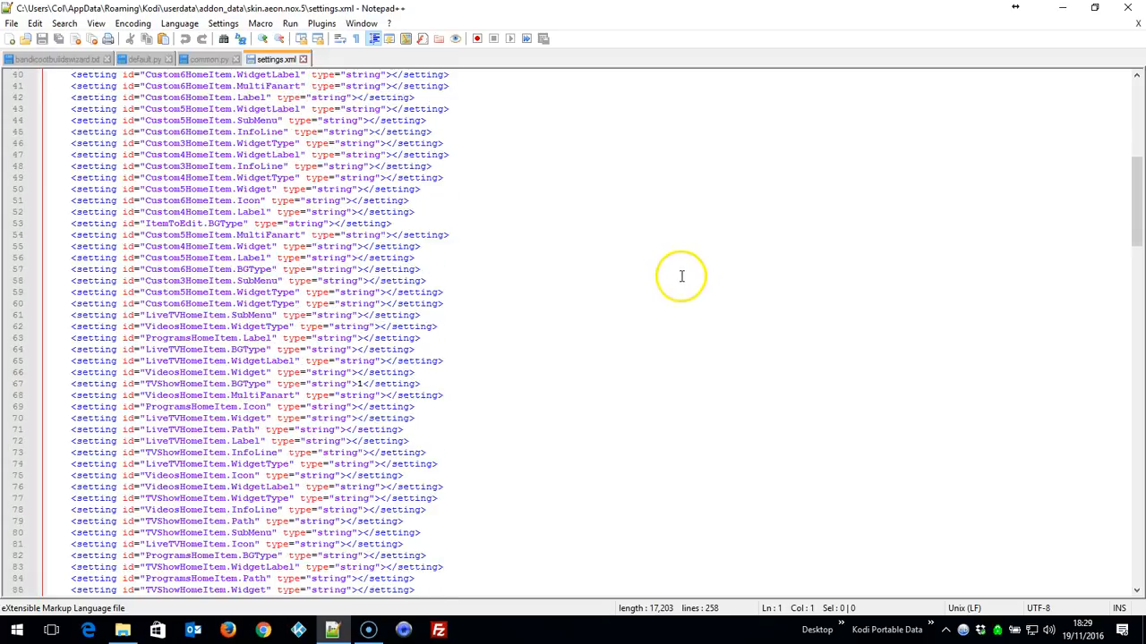
scroll(down, 3)
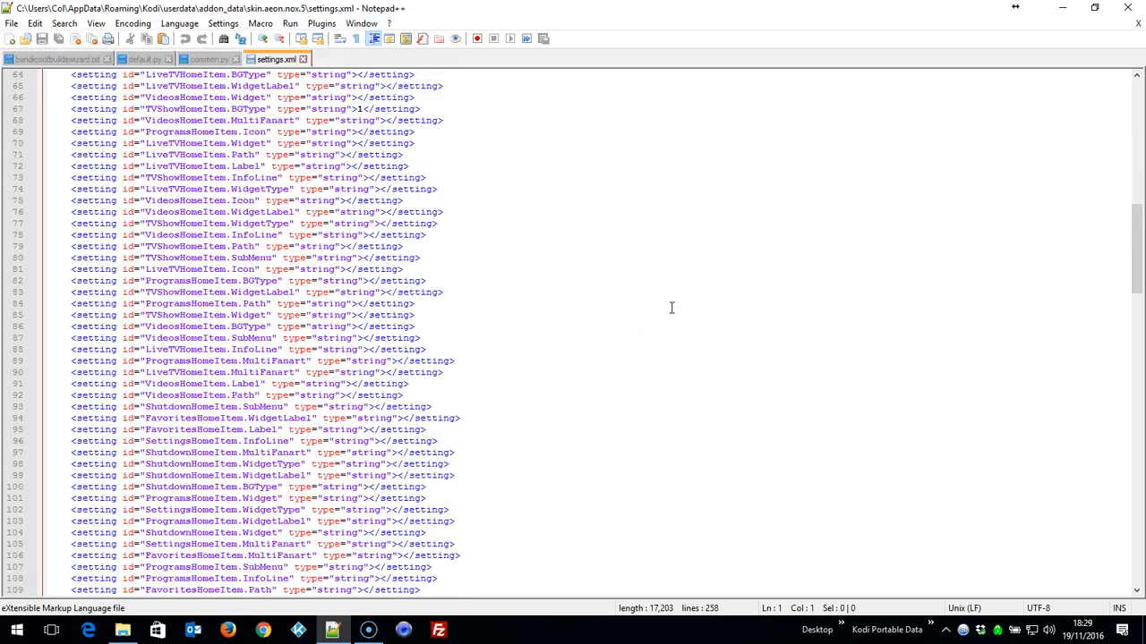
scroll(down, 3)
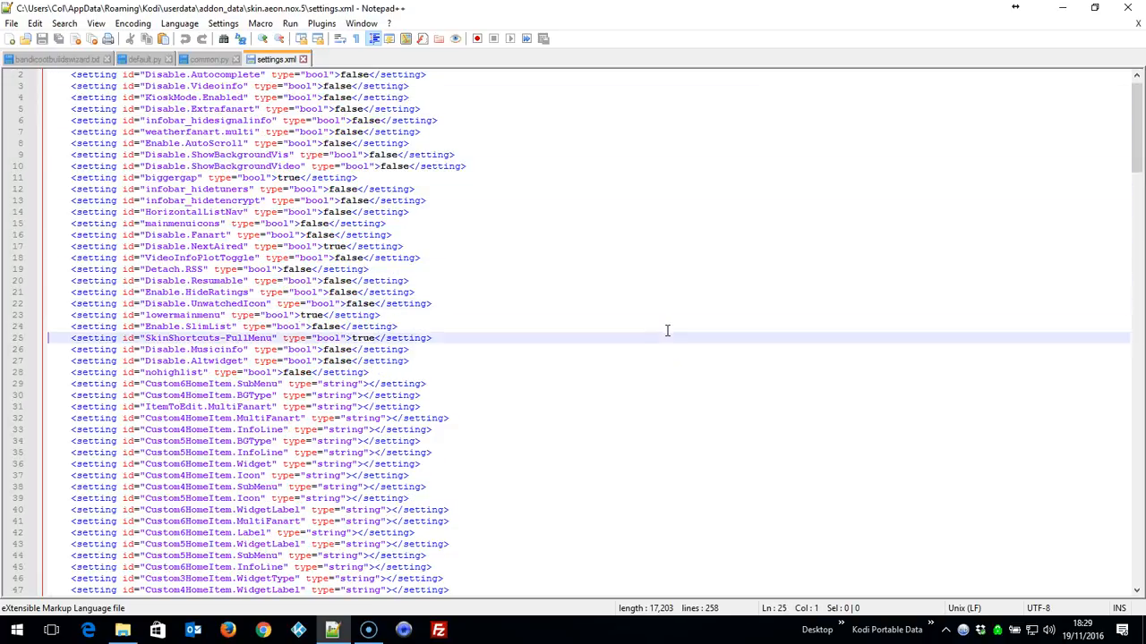
scroll(down, 3)
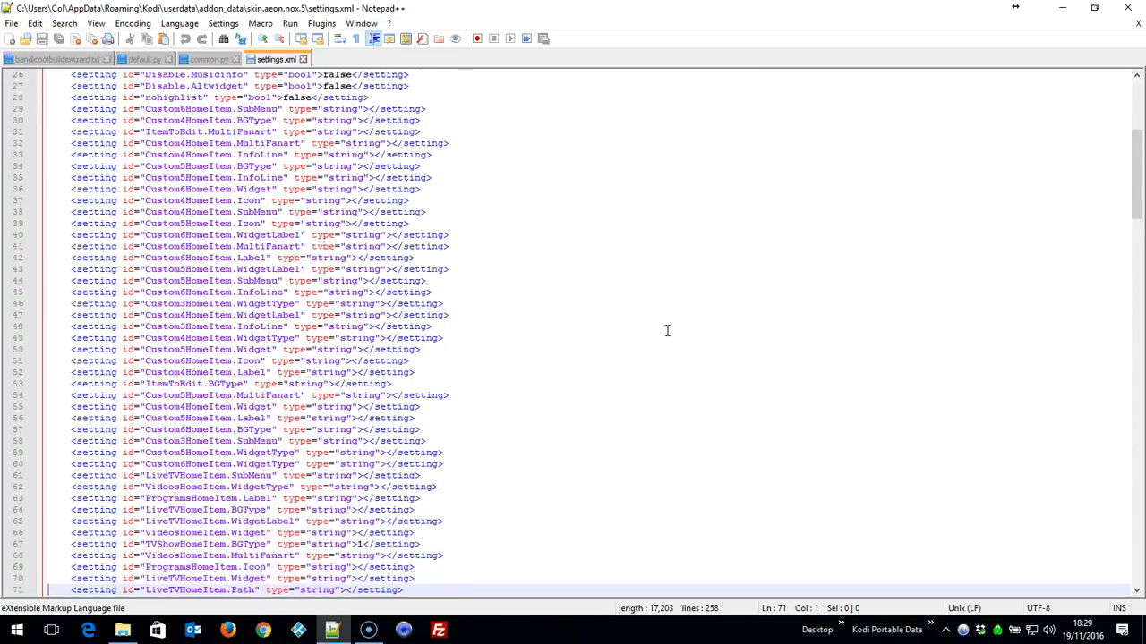
scroll(down, 3)
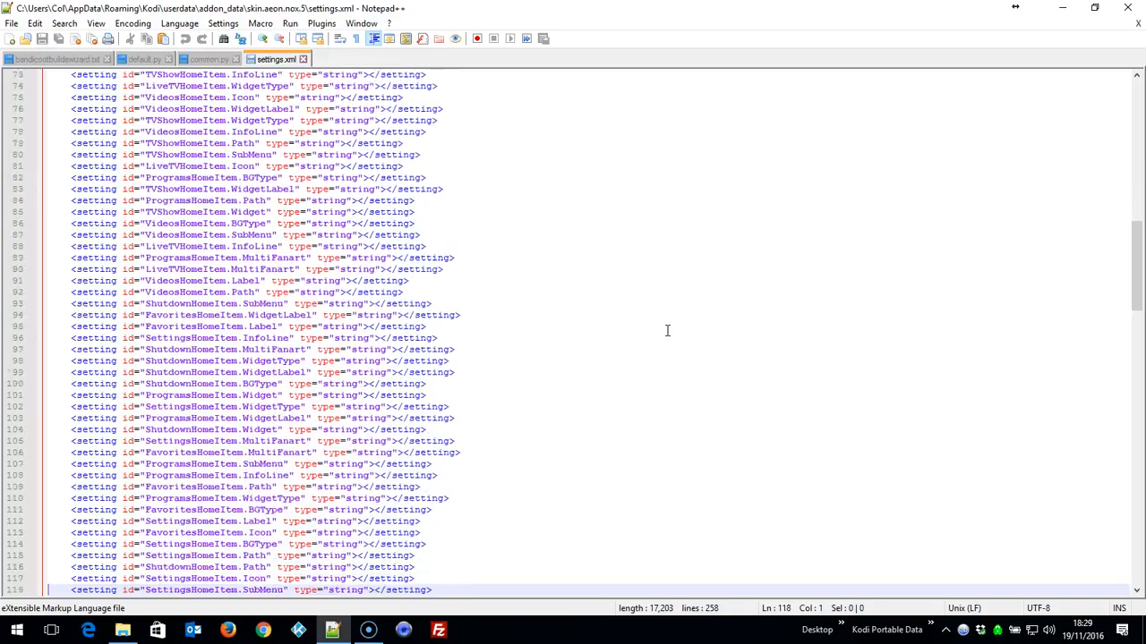
scroll(down, 3)
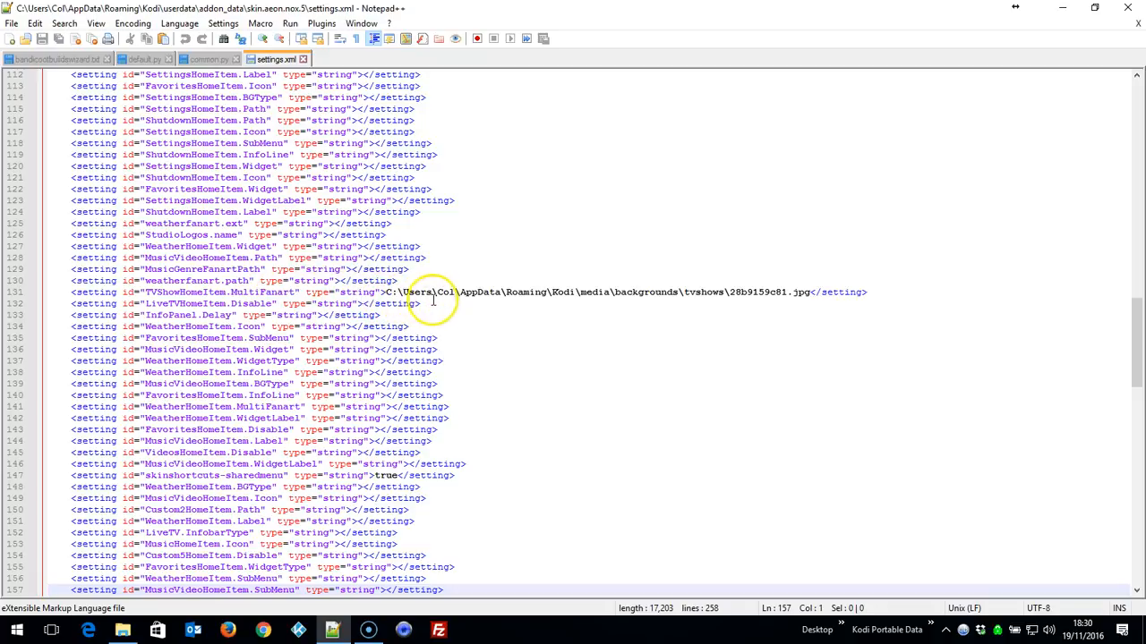
mouse_move(501, 305)
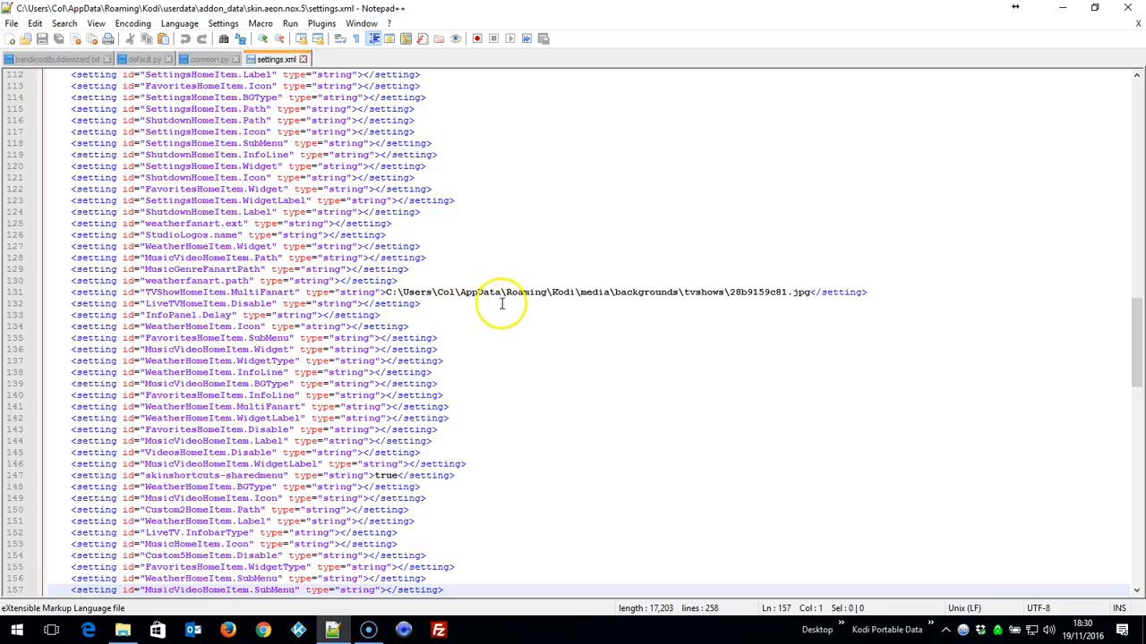
mouse_move(569, 289)
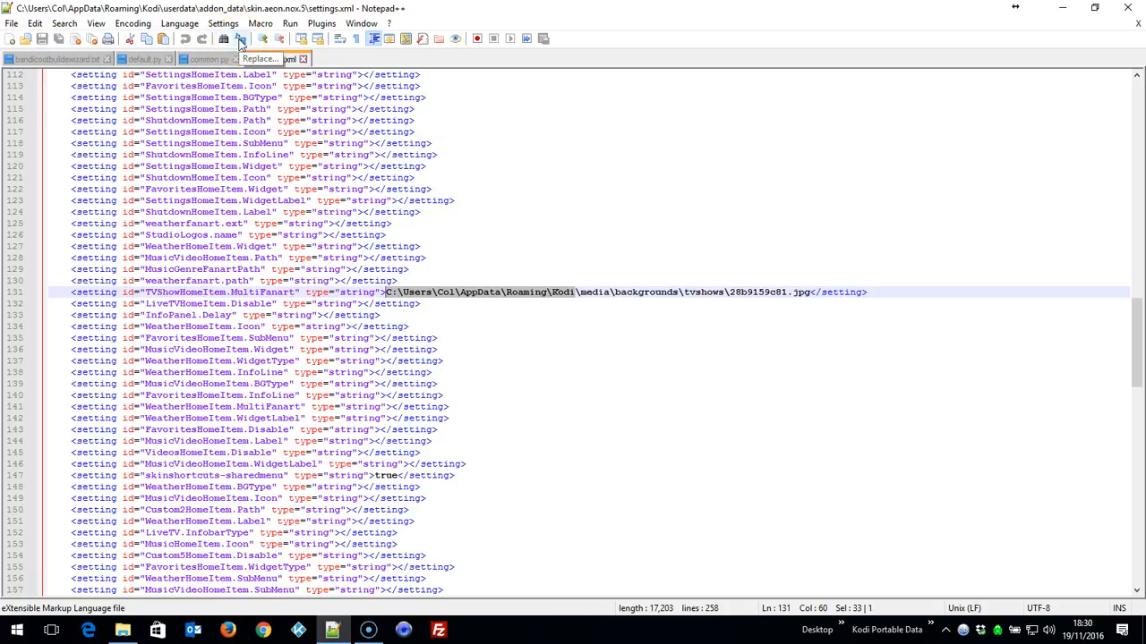
Step: Replace All occurrences of the absolute Kodi folder path with special://home (2 replaced)
click(240, 40)
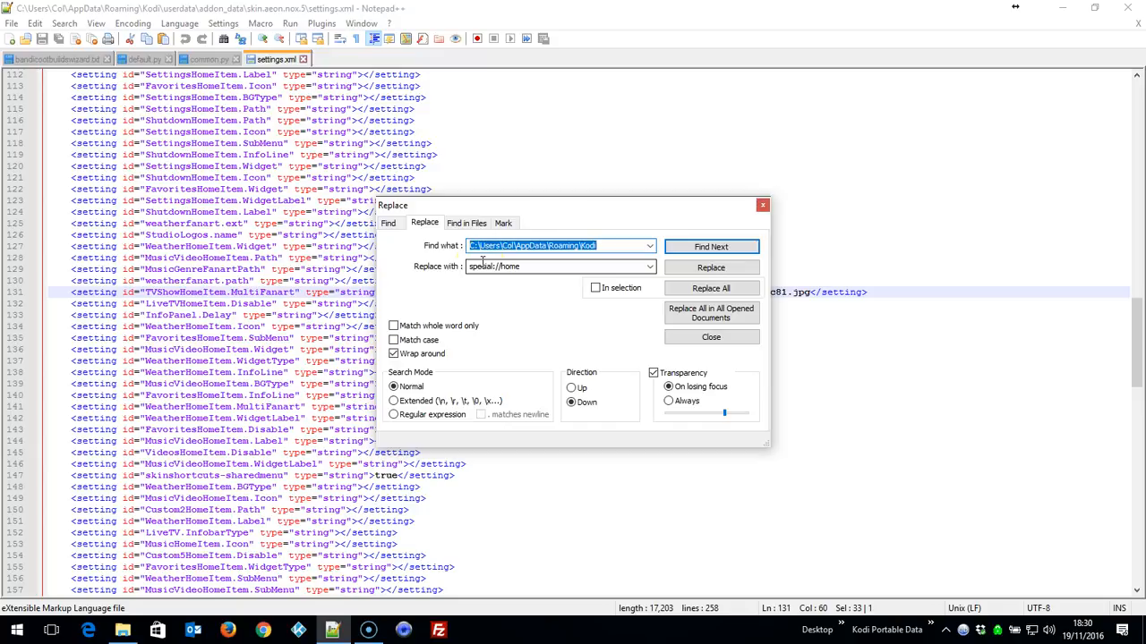
click(559, 265)
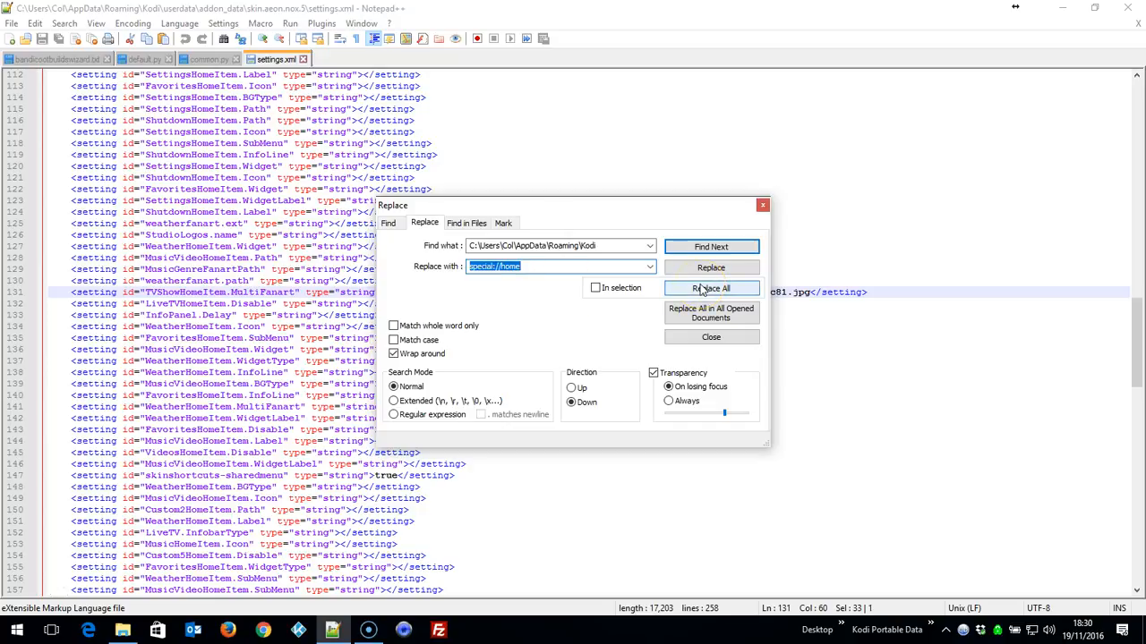
click(710, 288)
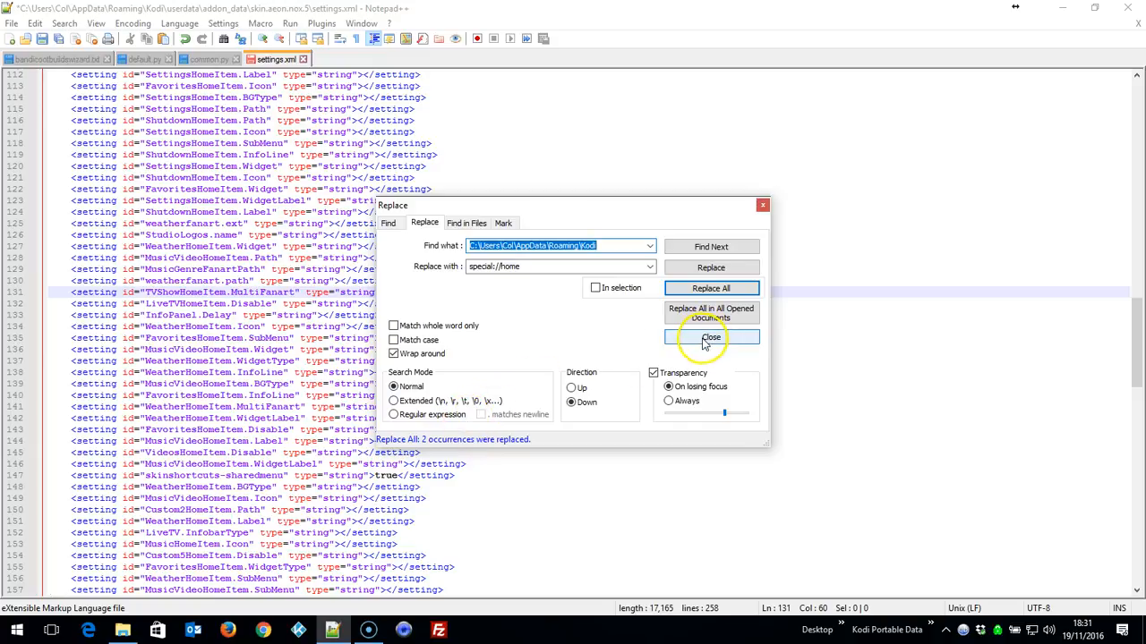
Step: Dismiss the Replace dialog to reveal the special://home/media/backgrounds/tvshows path
click(711, 337)
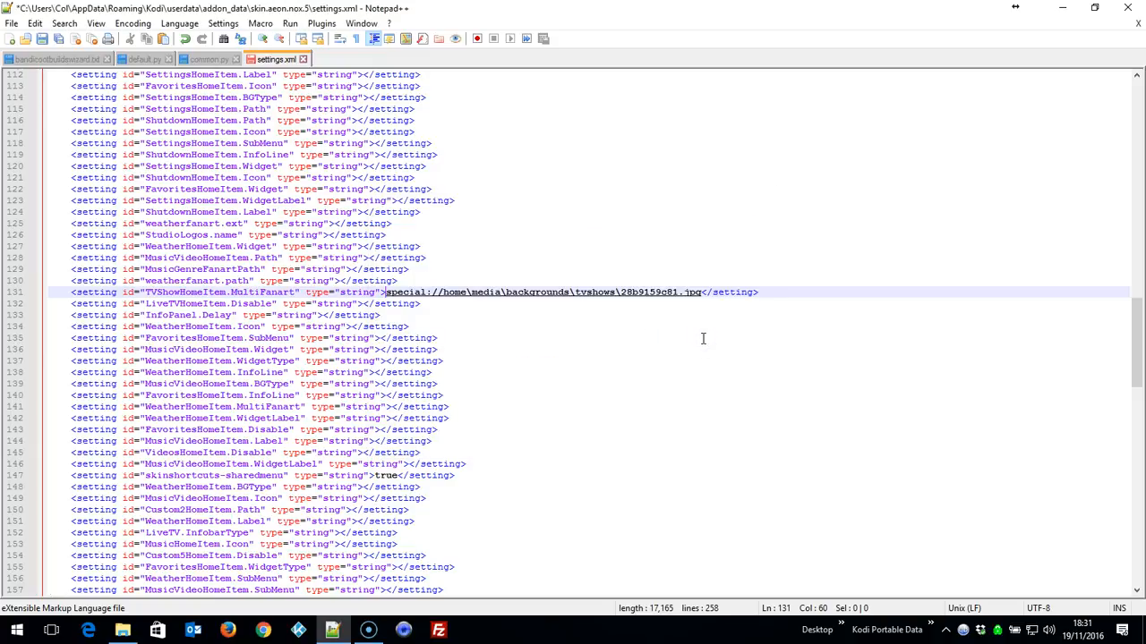
mouse_move(534, 326)
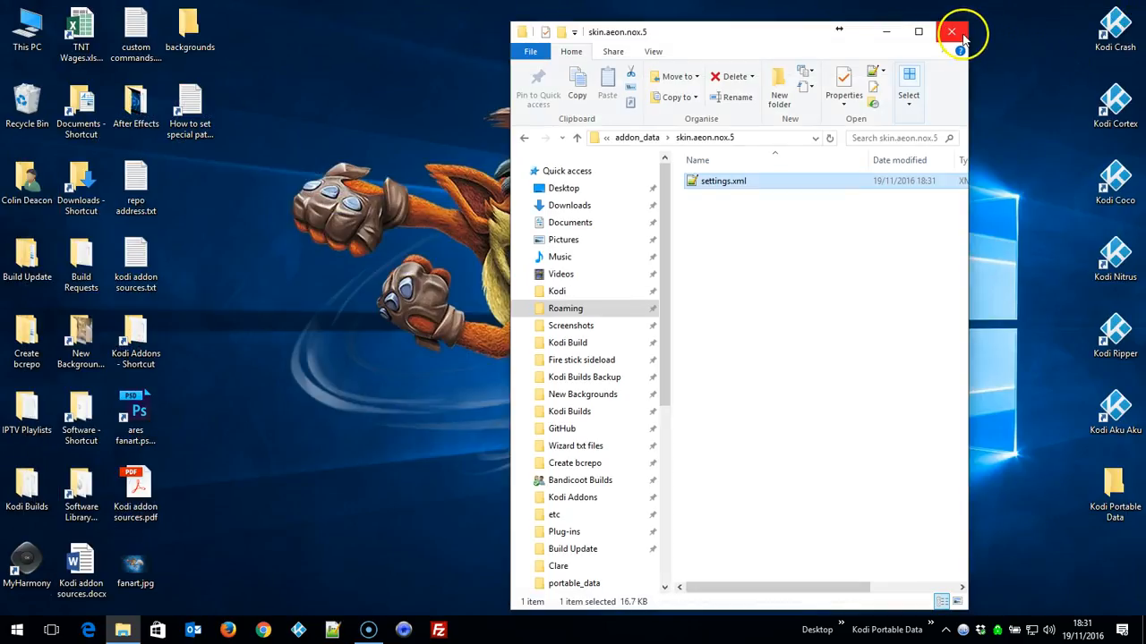
Step: Close File Explorer, relaunch Kodi and enter the Aeon Nox skin settings
click(952, 33)
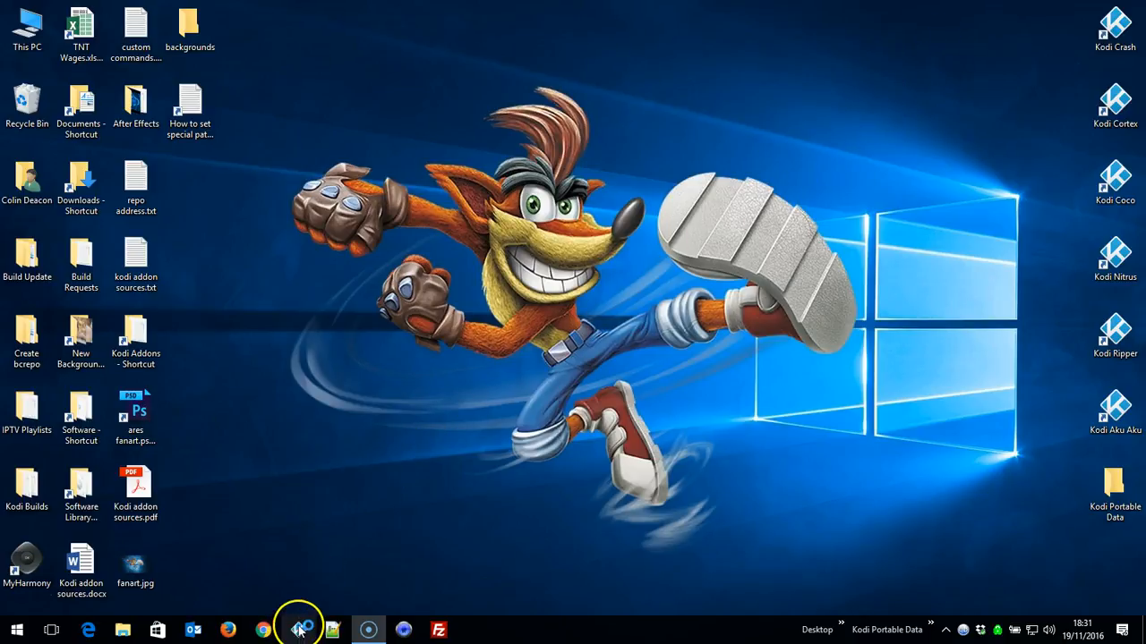
click(297, 630)
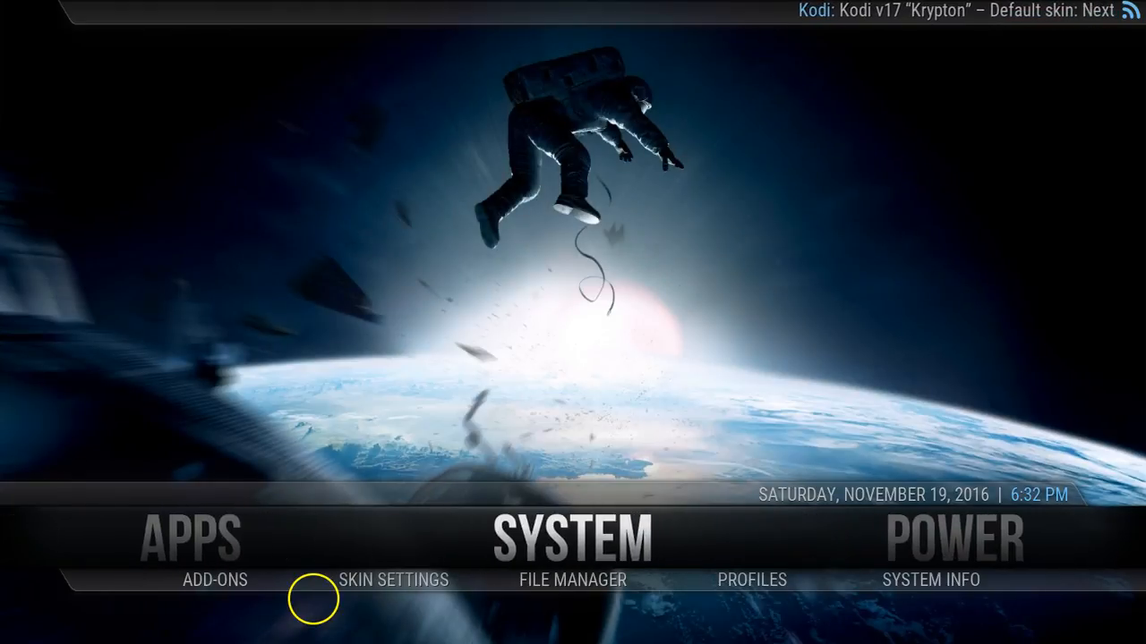
mouse_move(394, 580)
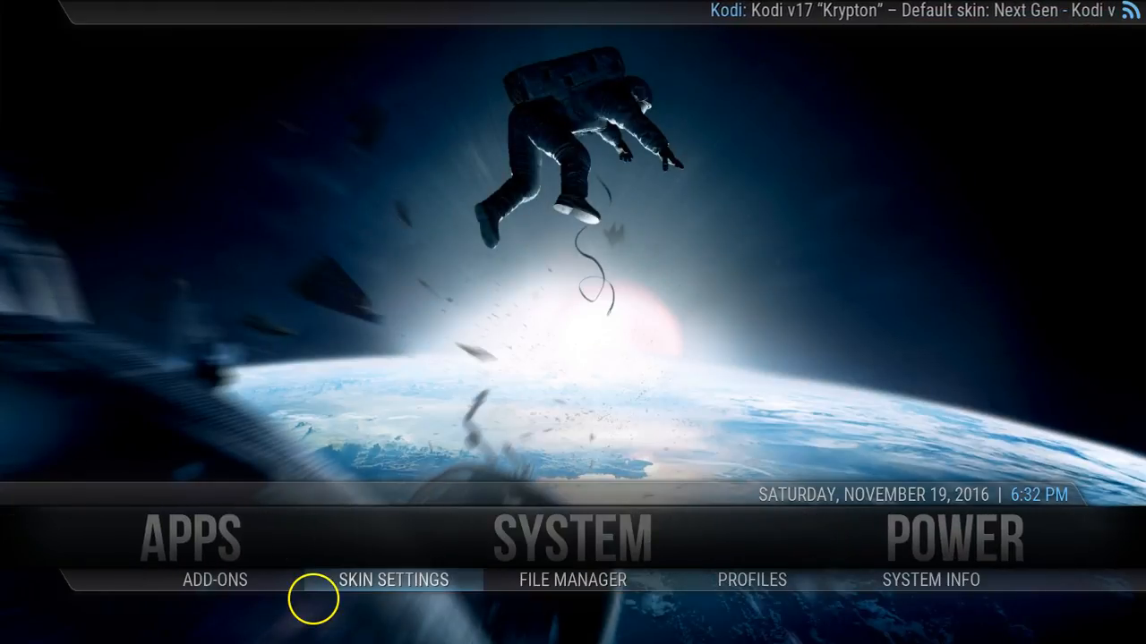
click(393, 580)
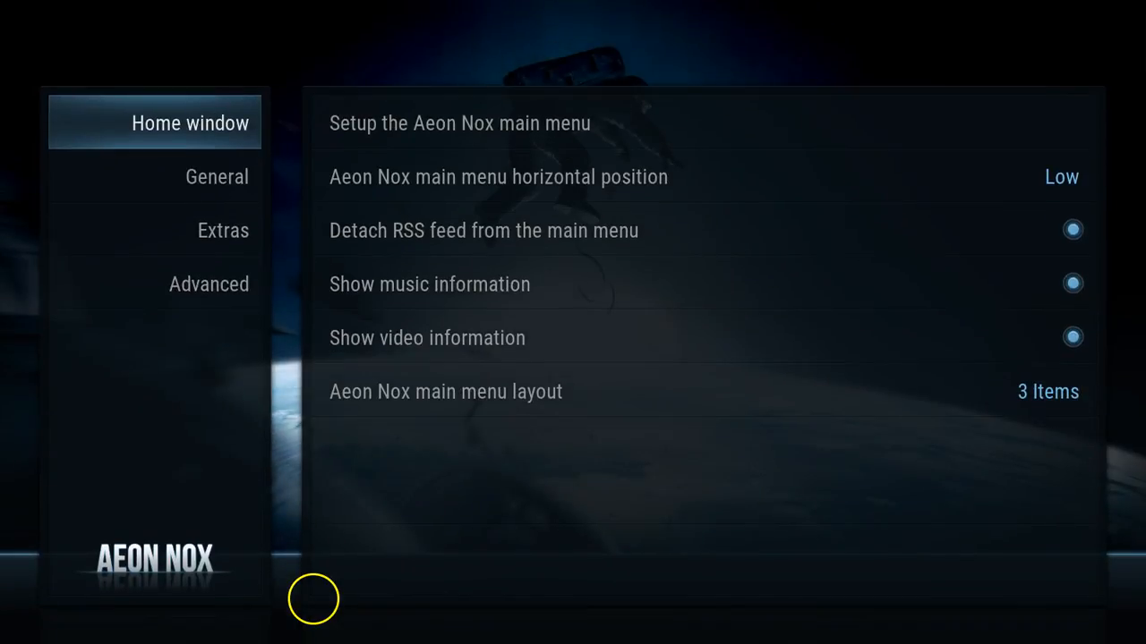